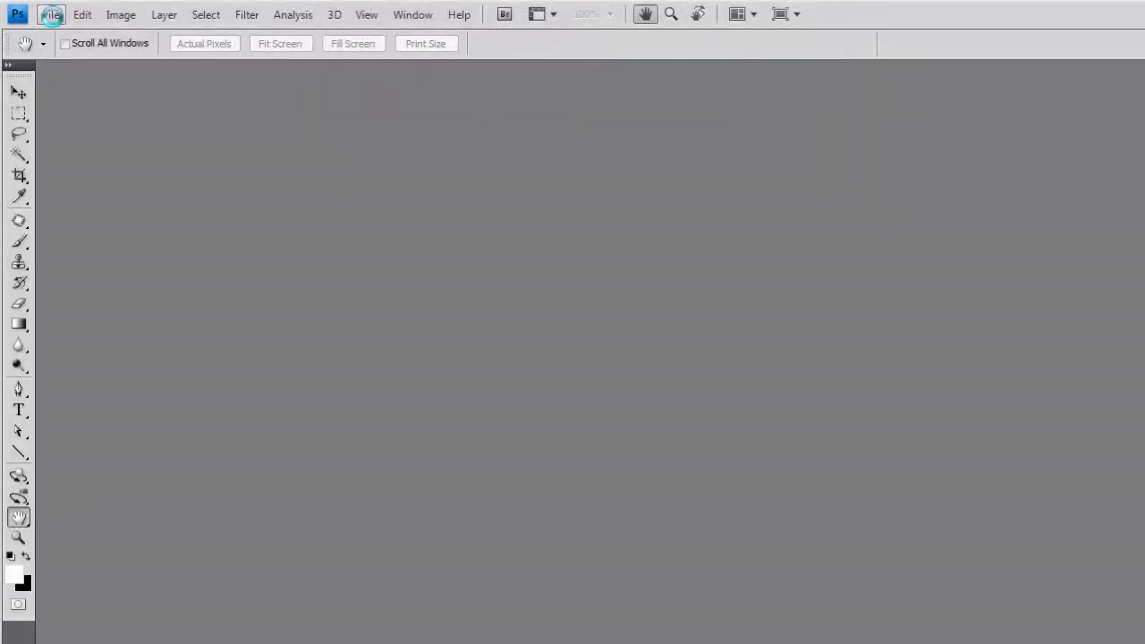
- Launch Merge to HDR from the File > Automate menu
click(51, 14)
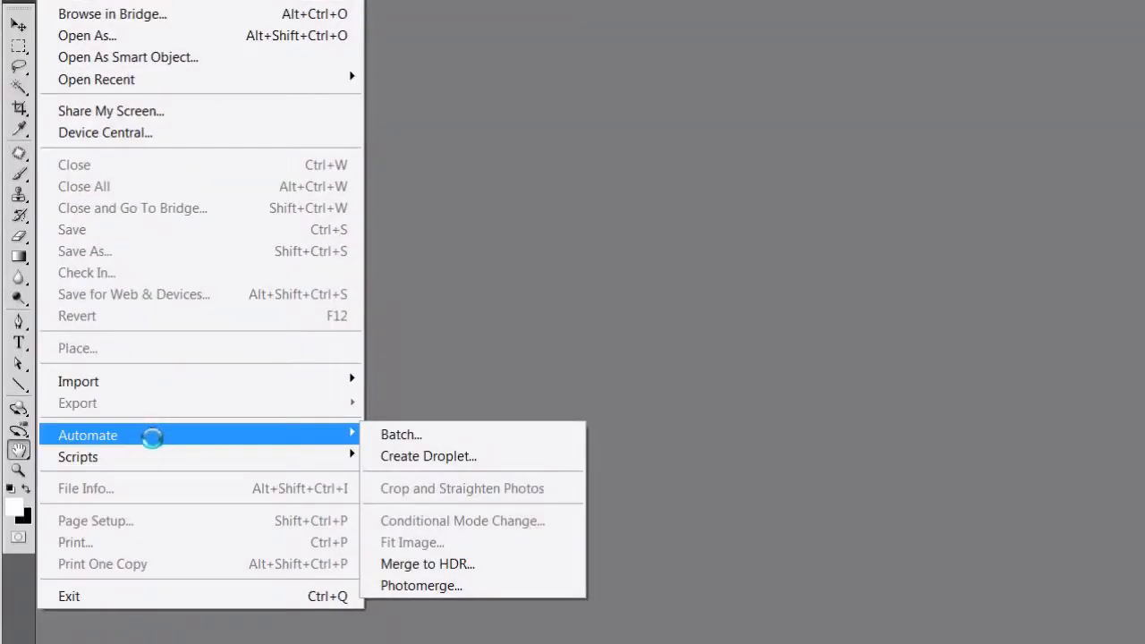
mouse_move(429, 456)
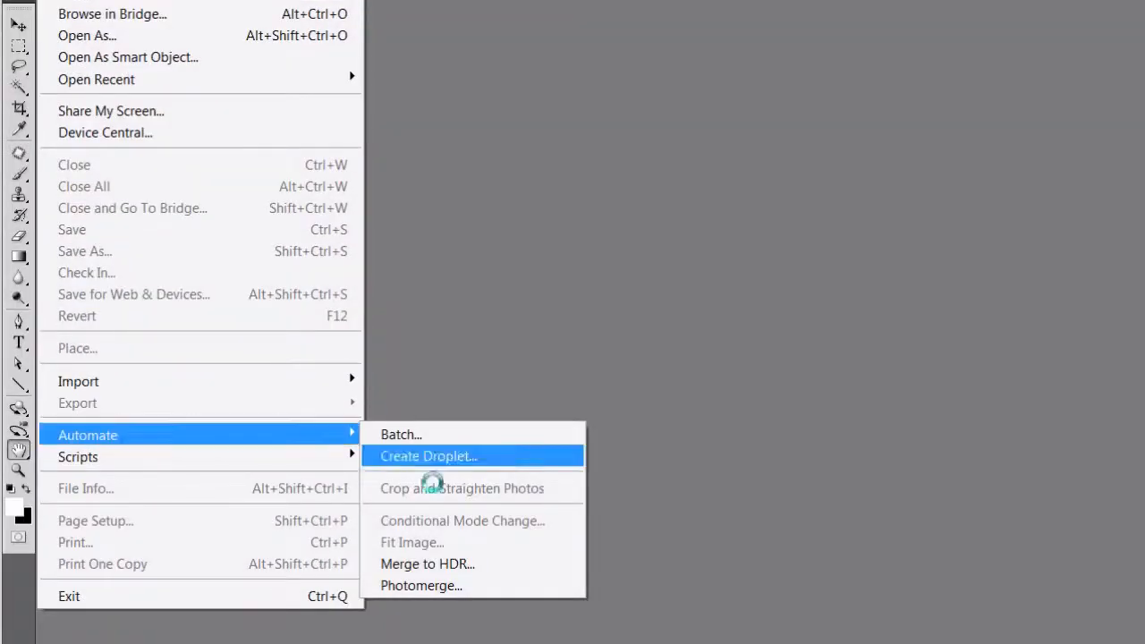
click(426, 564)
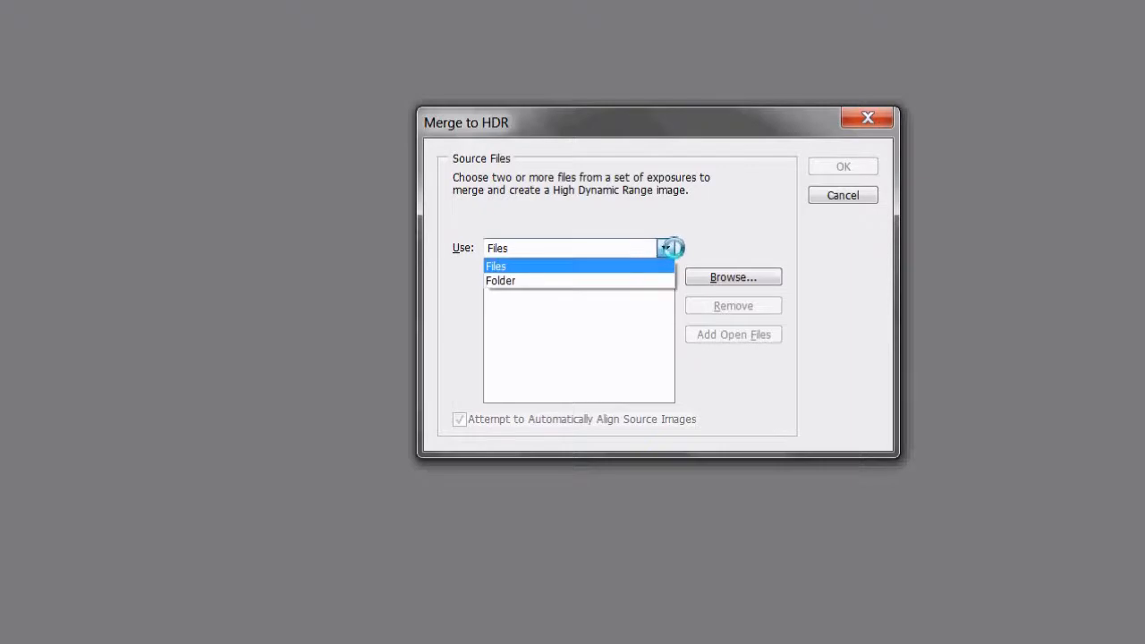
- Browse and add the gazebo exposures P7071059–P7071064 as individual source files
click(496, 265)
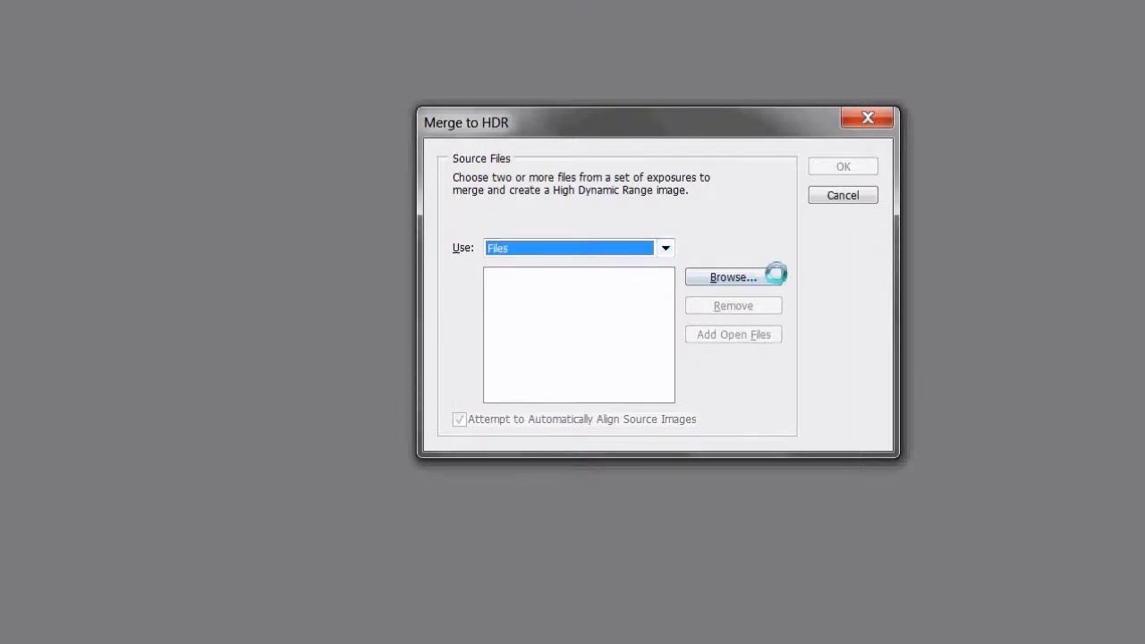
click(734, 276)
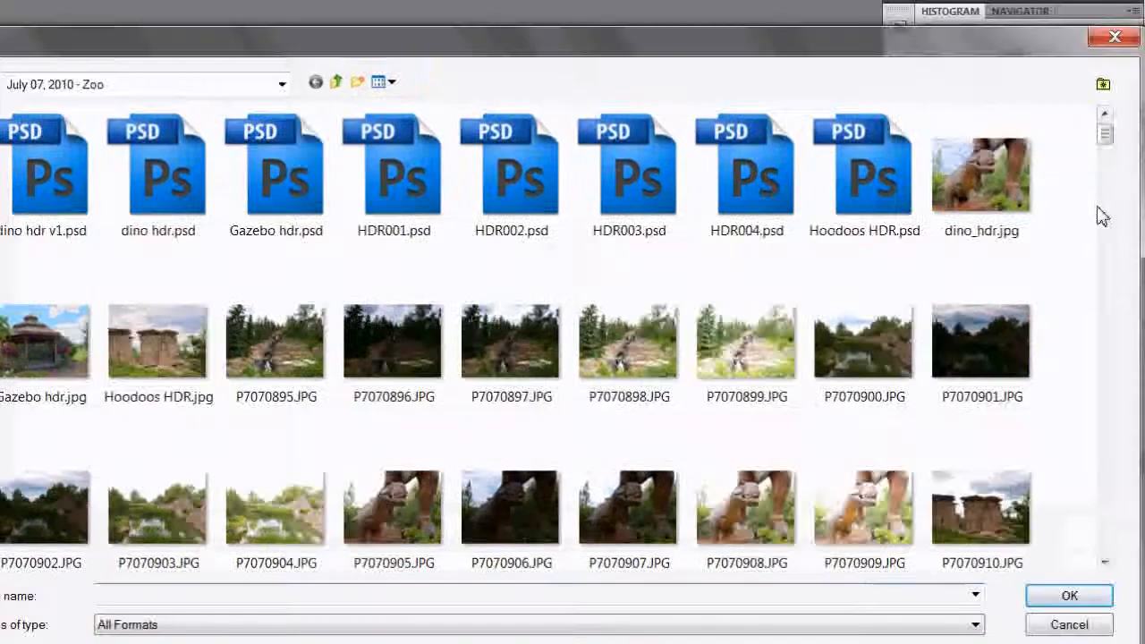
scroll(down, 3)
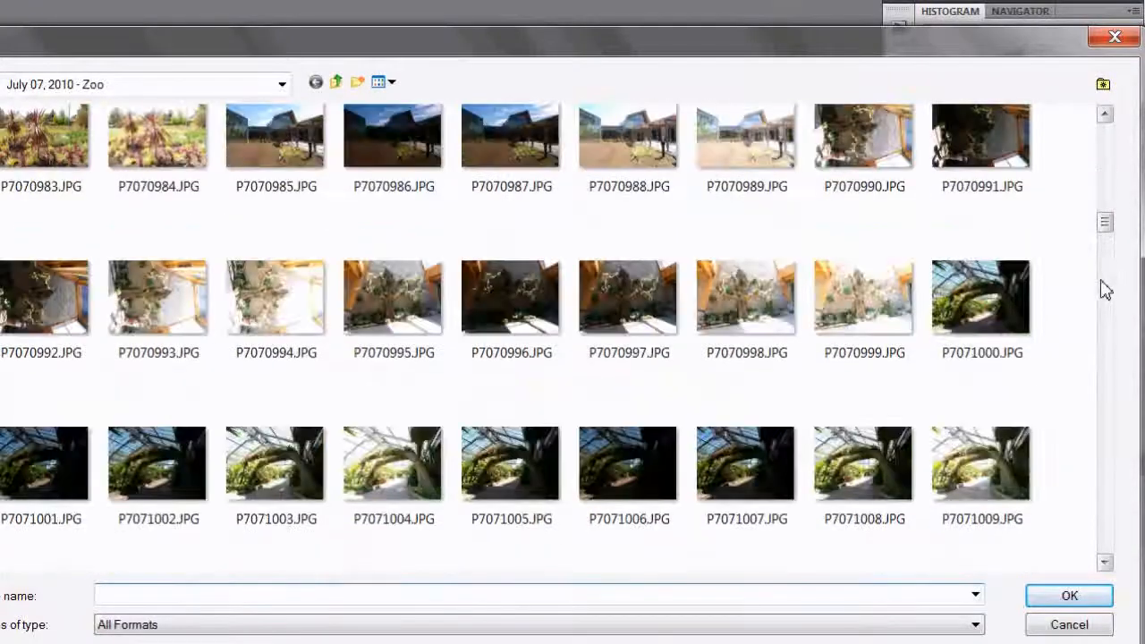
scroll(down, 3)
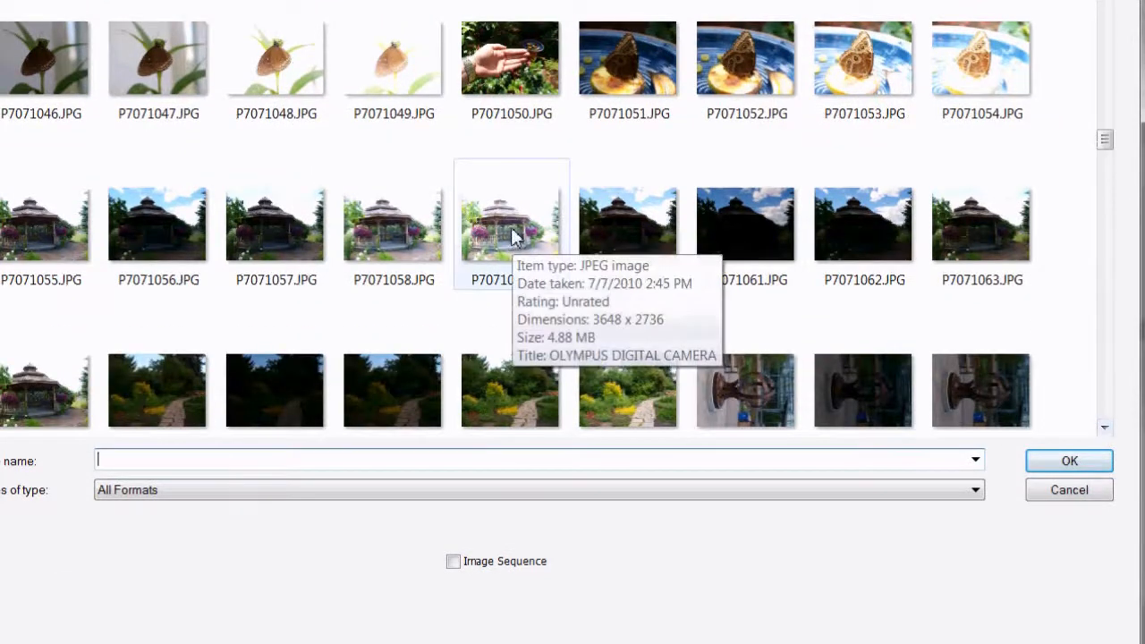
click(511, 222)
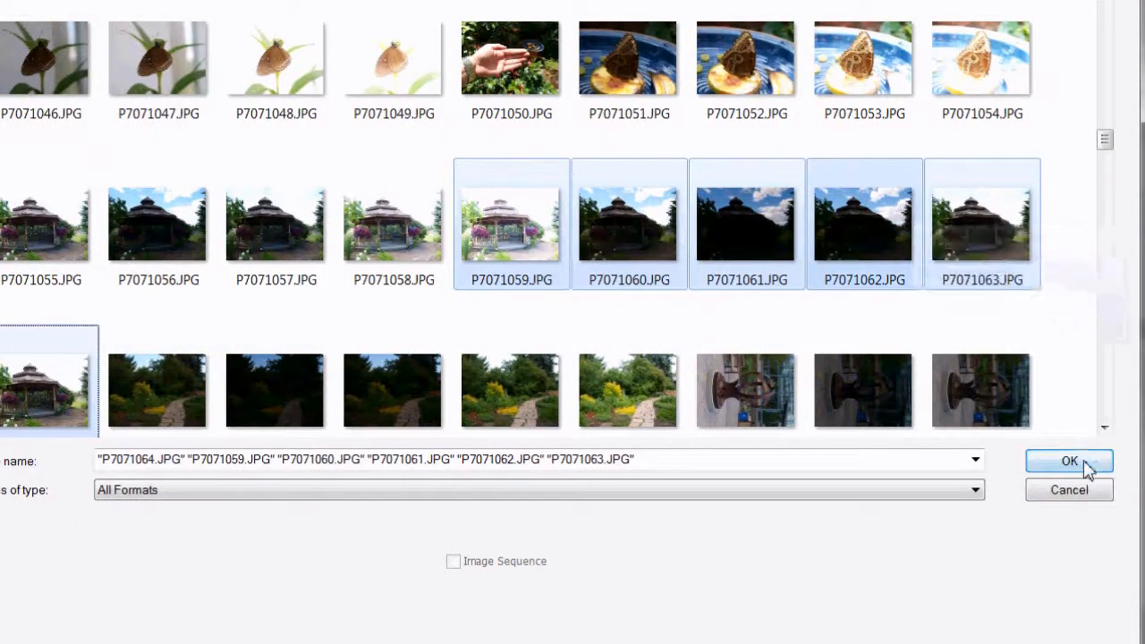
click(1070, 461)
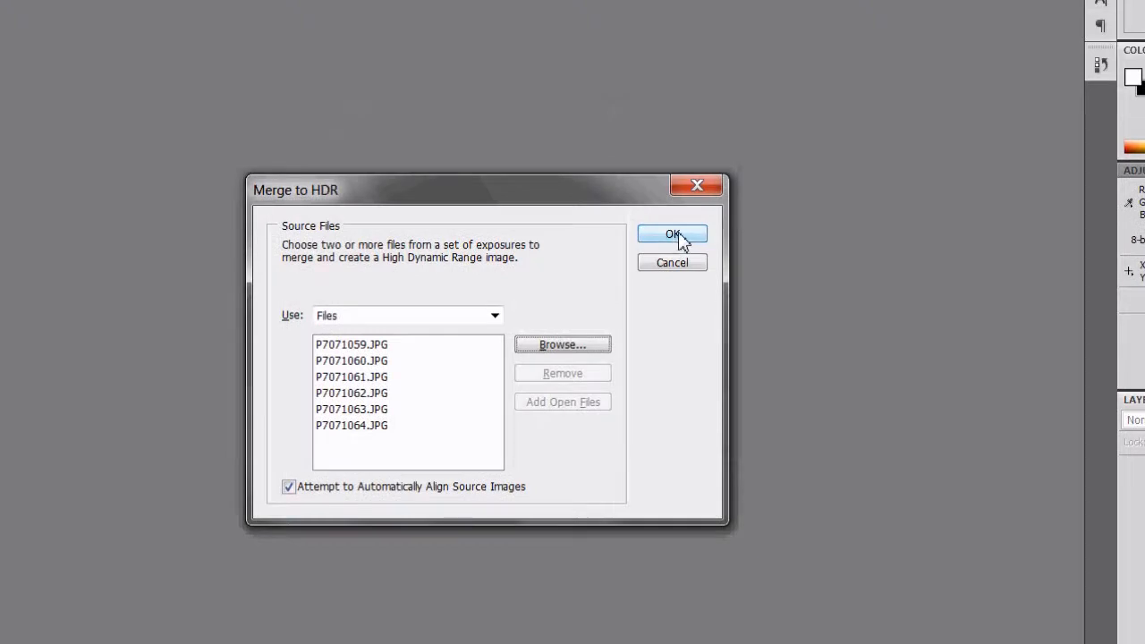
- Merge the exposures and settle the white point preview brightness in the Merge to HDR preview
click(672, 233)
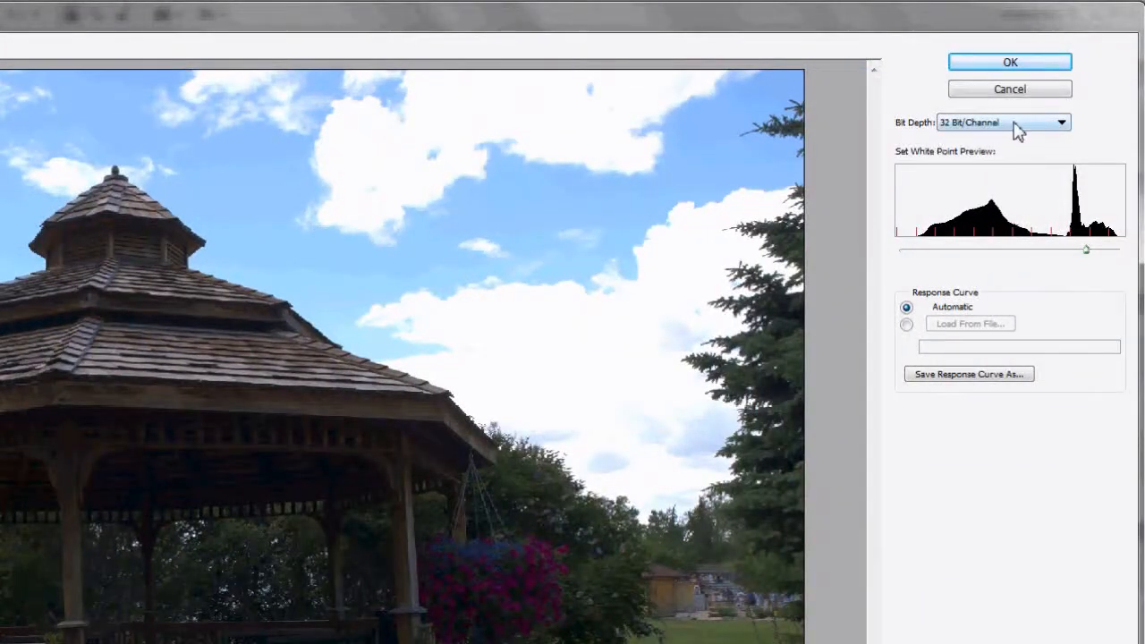
mouse_move(1005, 126)
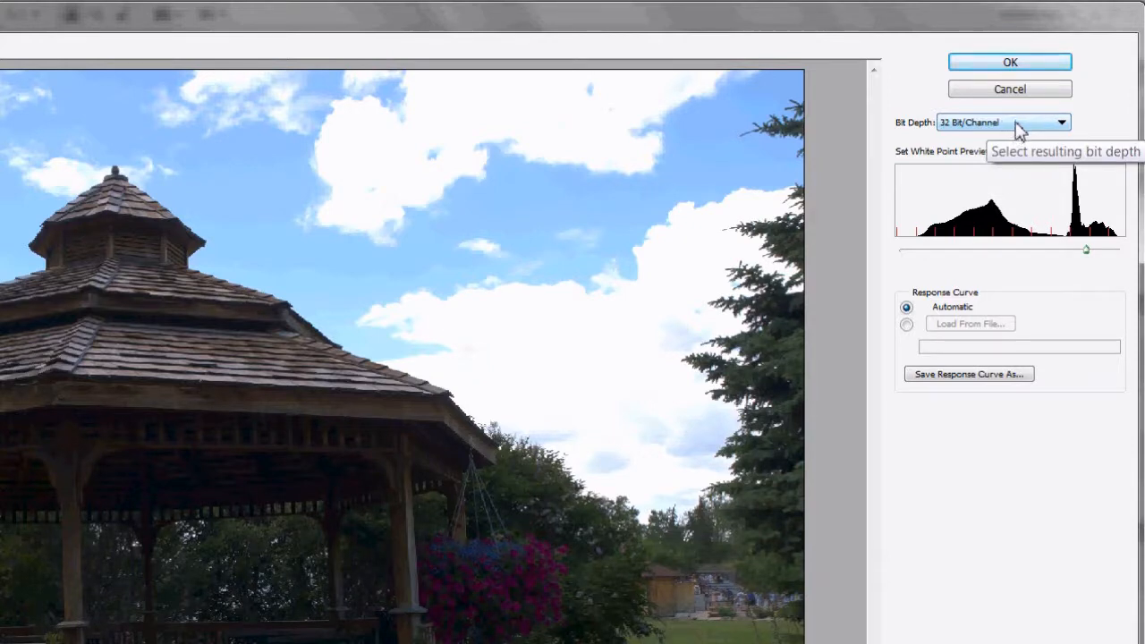
mouse_move(952, 218)
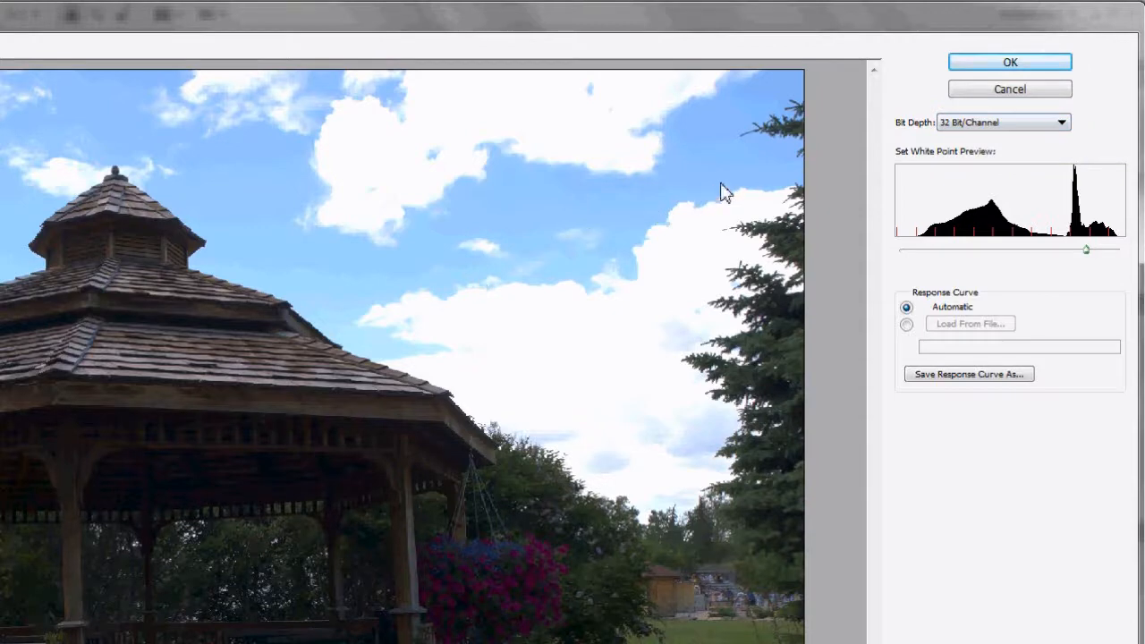
mouse_move(937, 132)
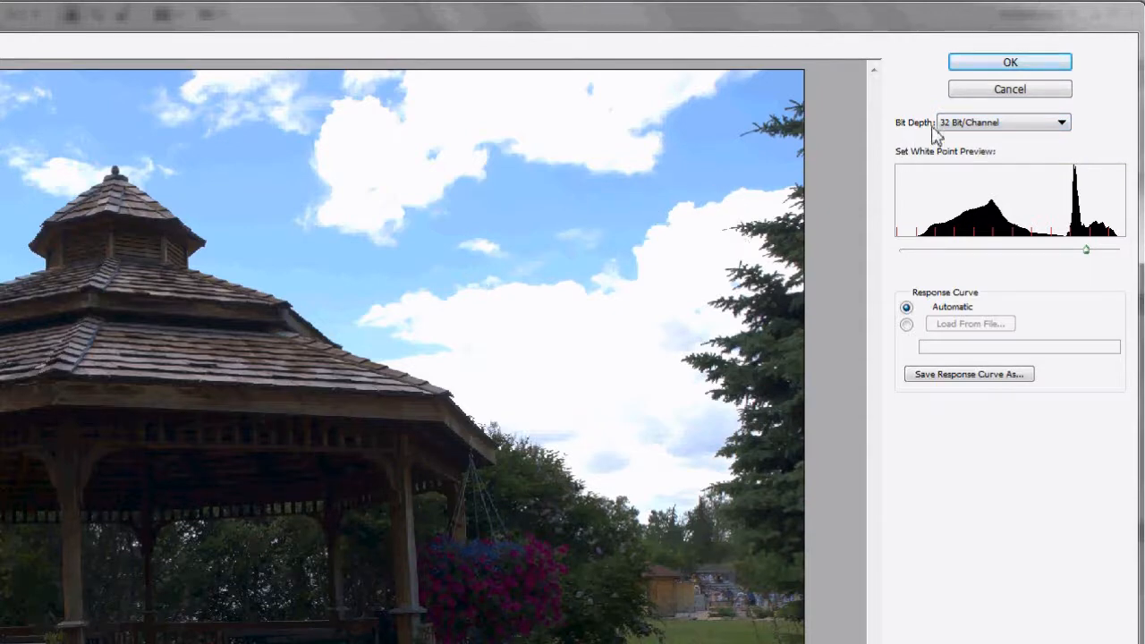
mouse_move(1102, 133)
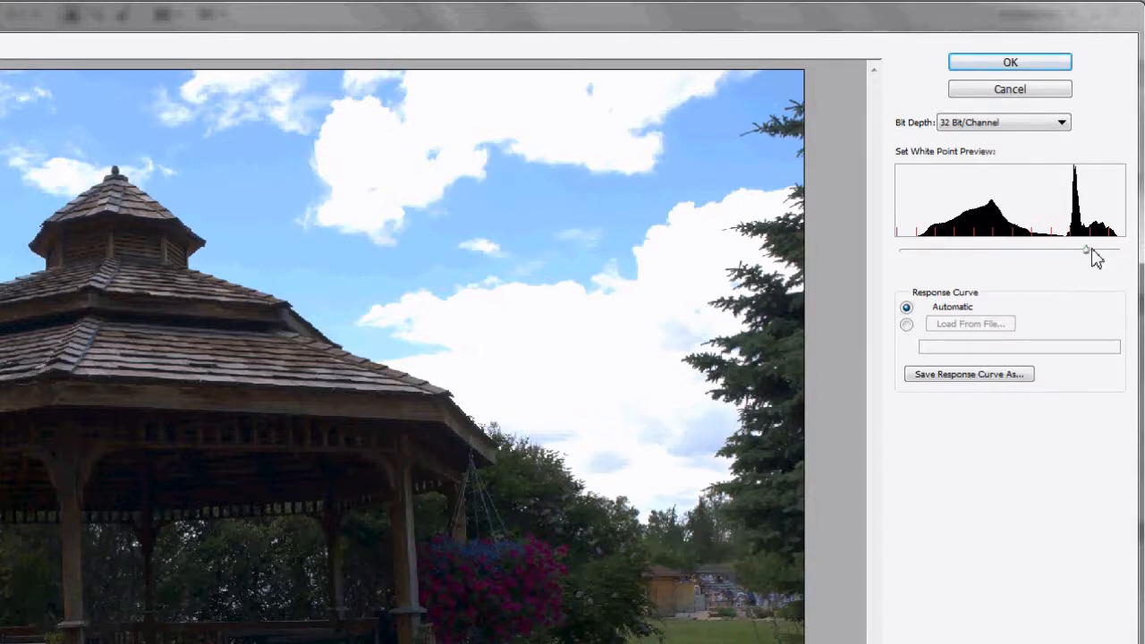
drag(1088, 250, 988, 251)
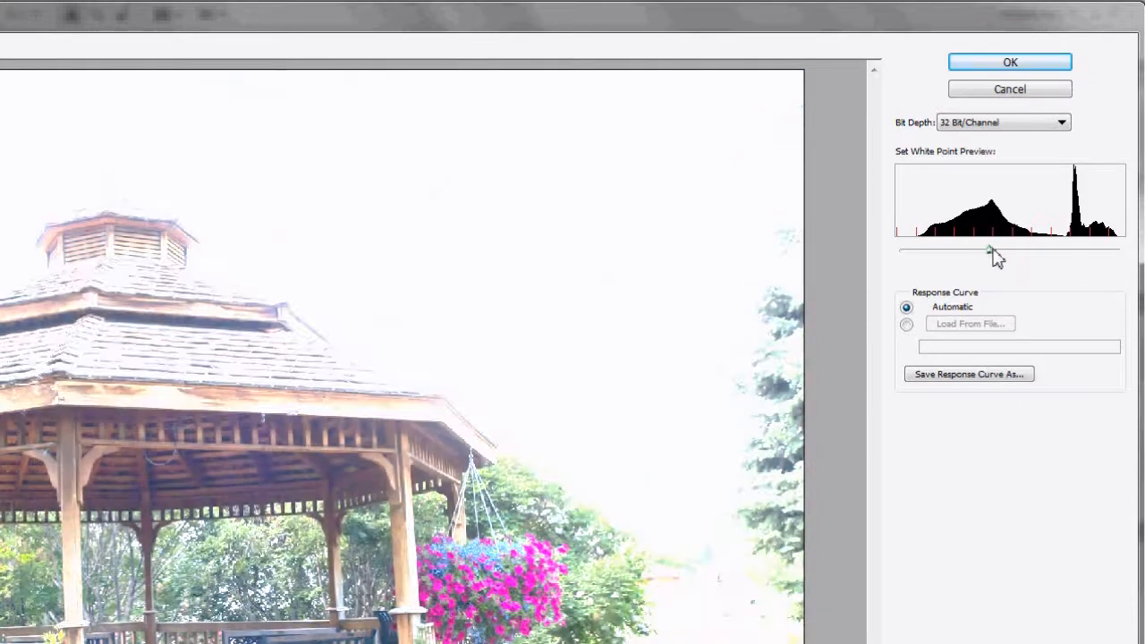
drag(991, 250, 1120, 251)
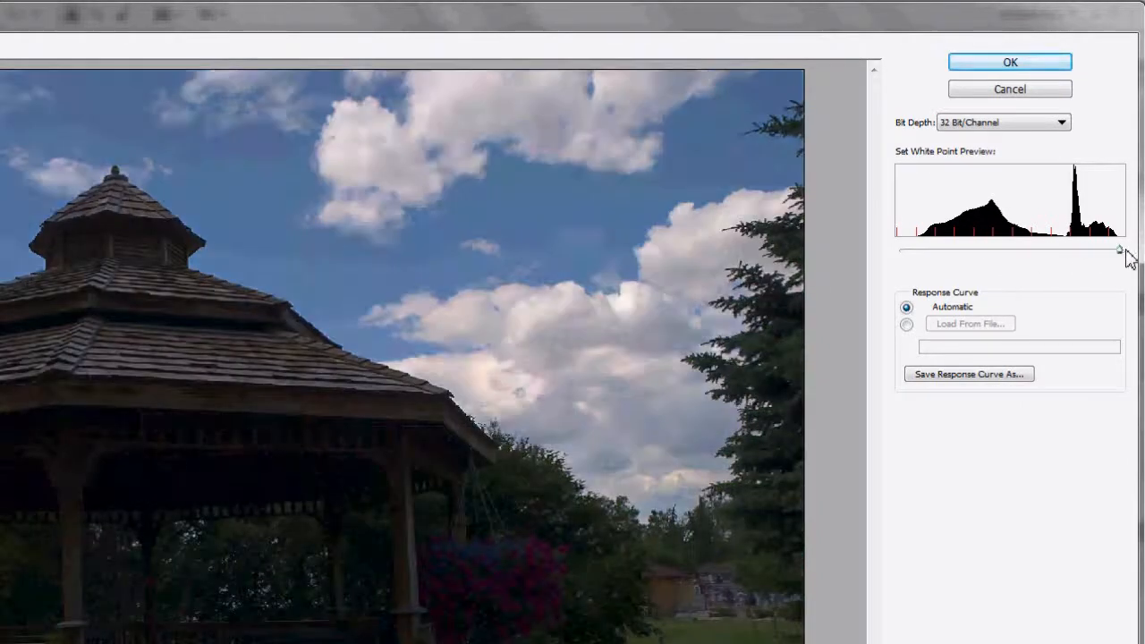
drag(1118, 251, 1120, 254)
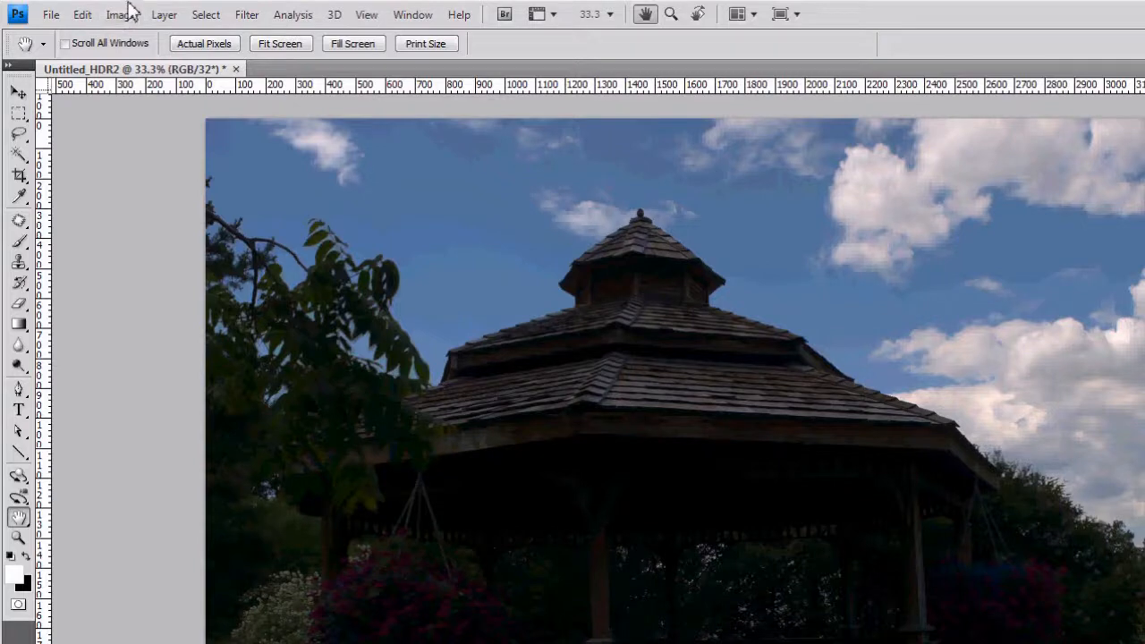
- Start converting the 32-bit gazebo image to 8 Bits/Channel via Image > Mode
click(120, 15)
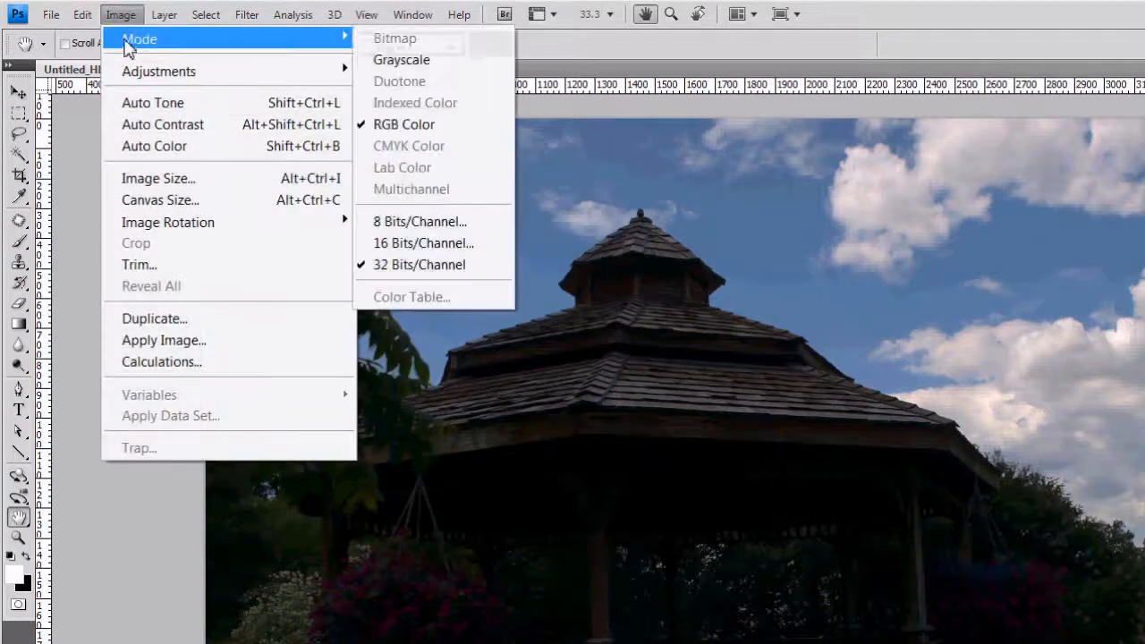
mouse_move(419, 222)
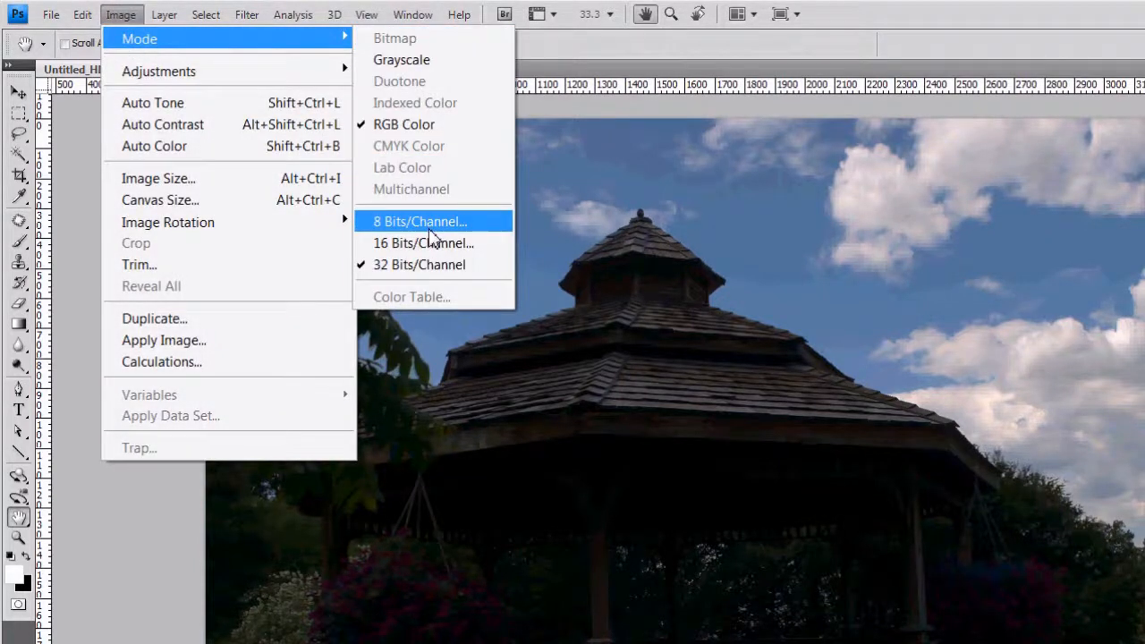
mouse_move(444, 221)
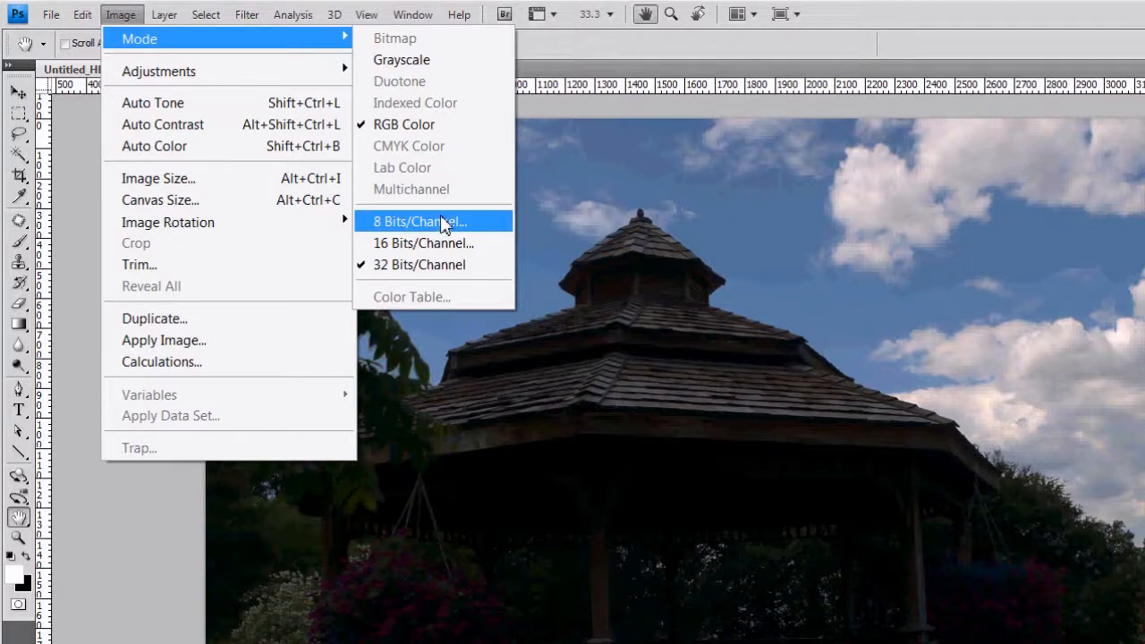
mouse_move(474, 226)
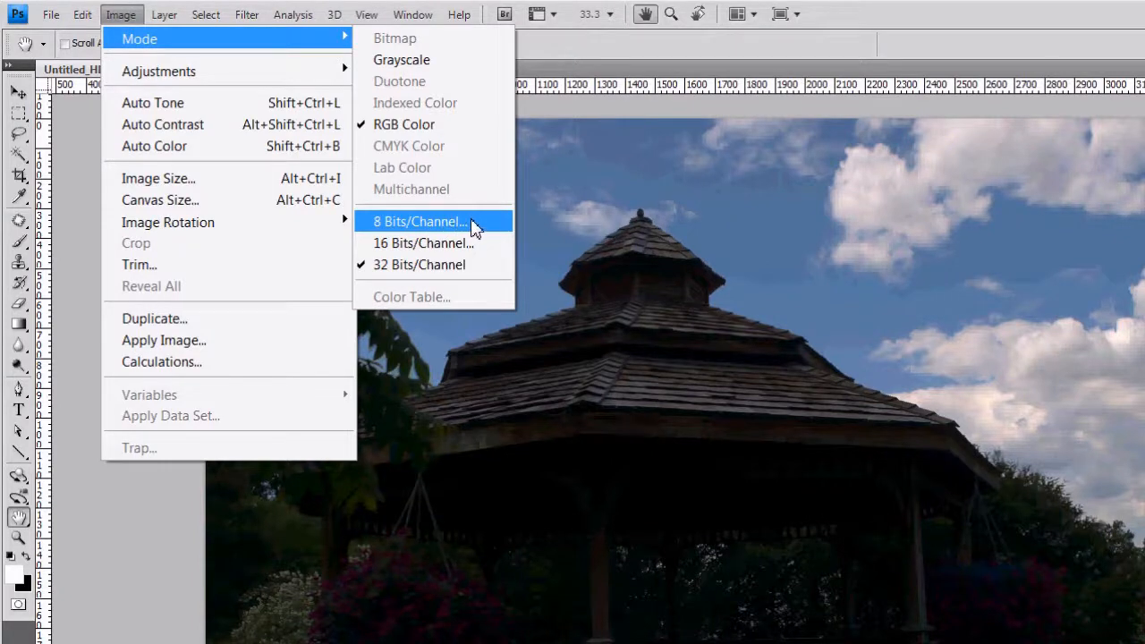
click(419, 221)
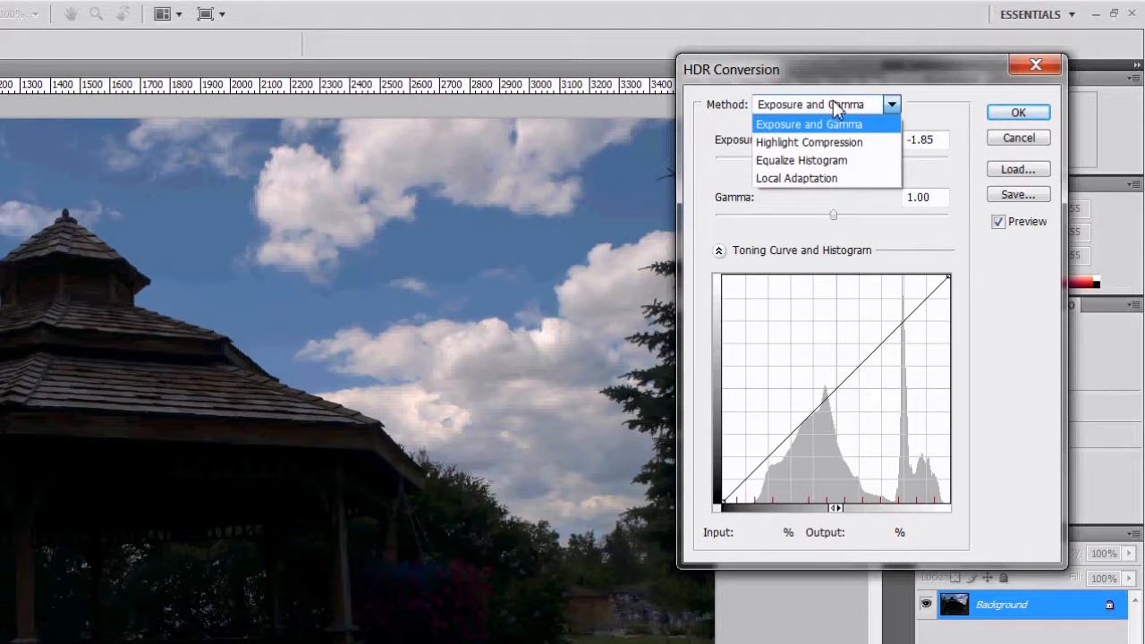
- Test the Exposure and Gamma method, nudging the exposure and gamma sliders
click(809, 124)
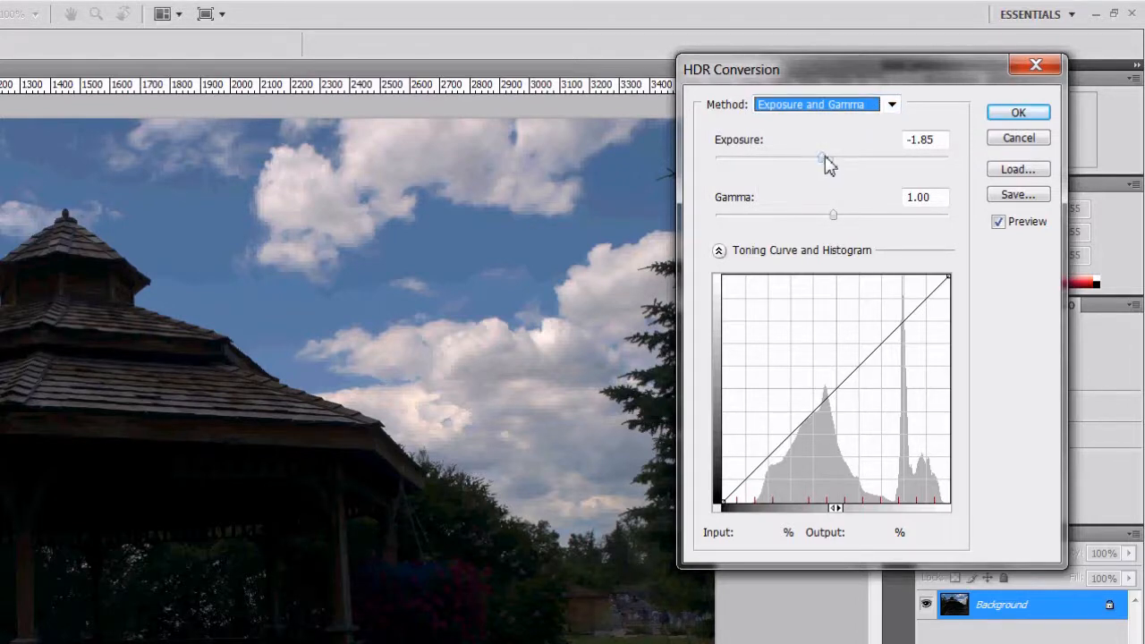
drag(821, 159, 862, 159)
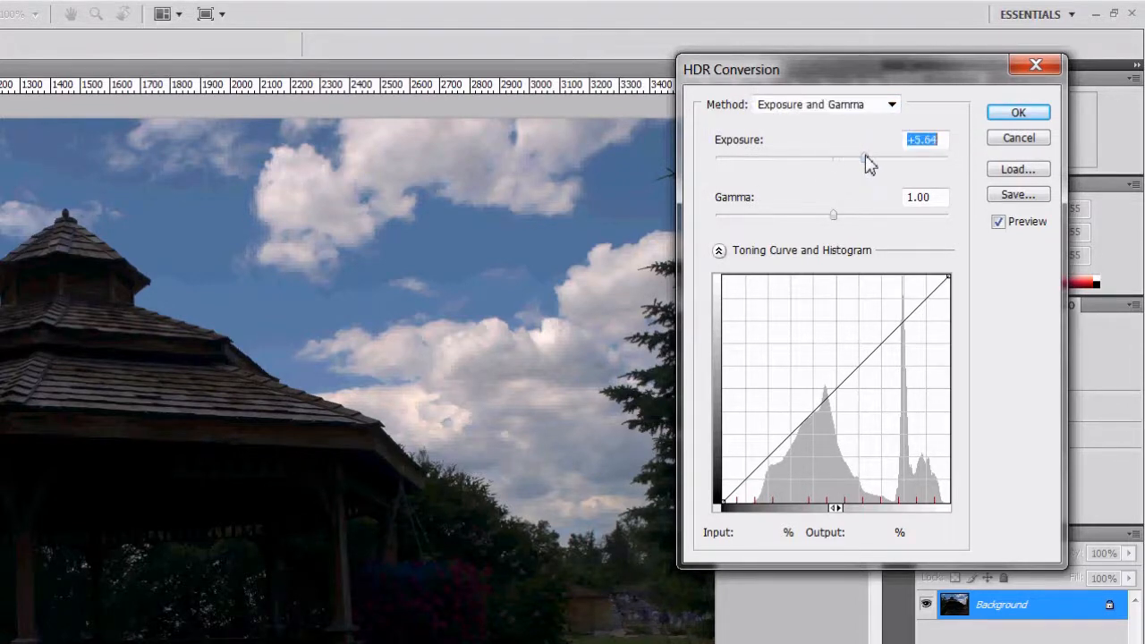
drag(862, 160, 823, 159)
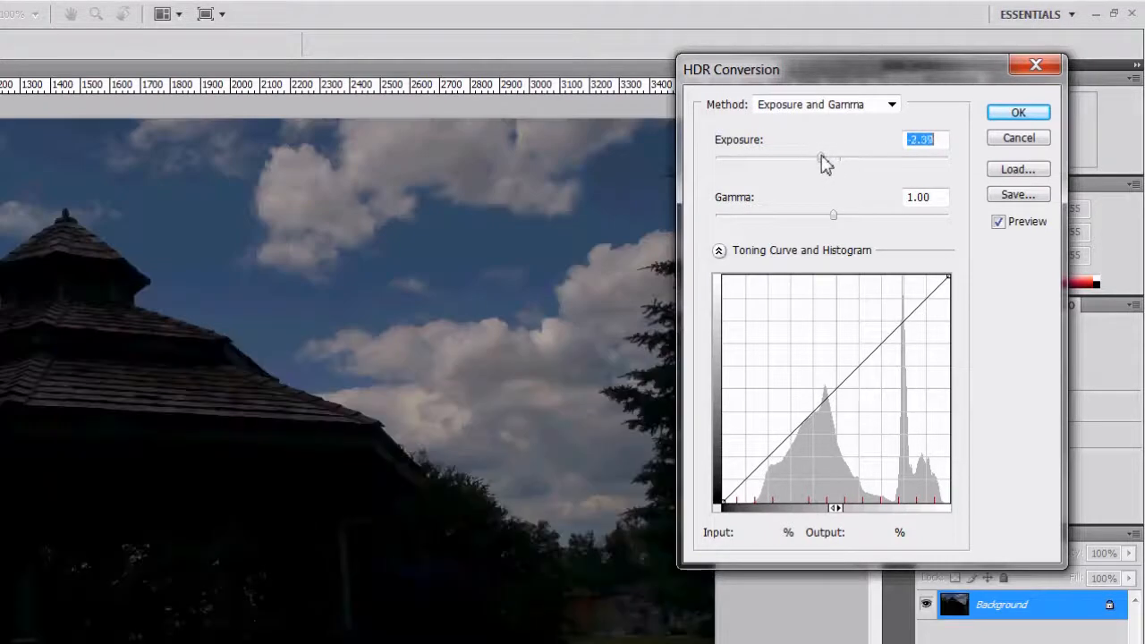
drag(833, 215, 863, 215)
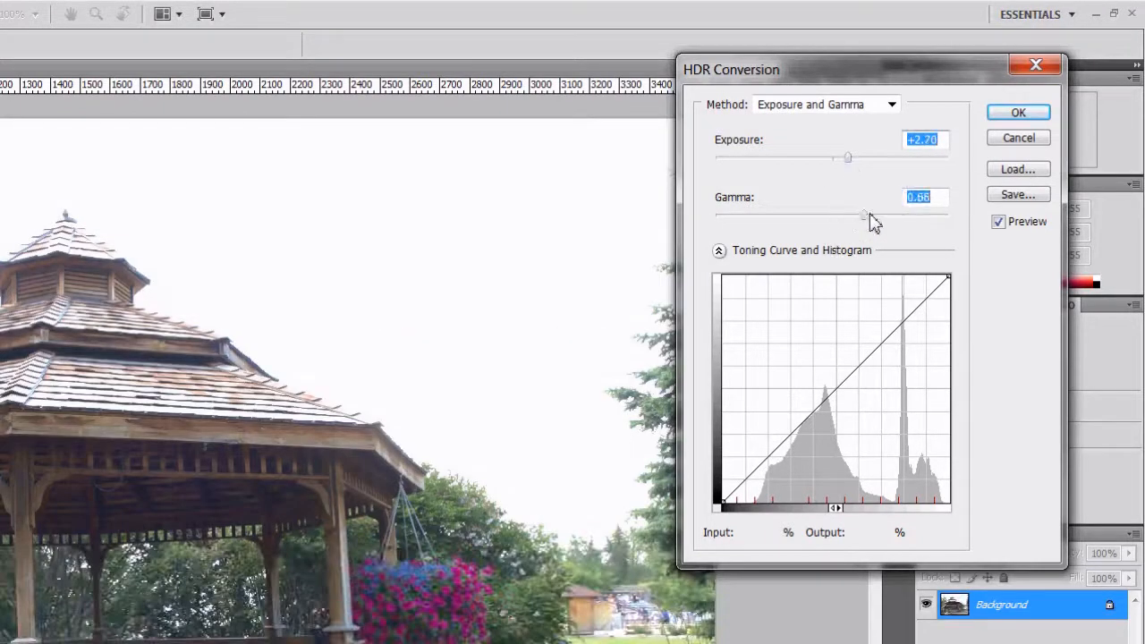
drag(863, 215, 809, 214)
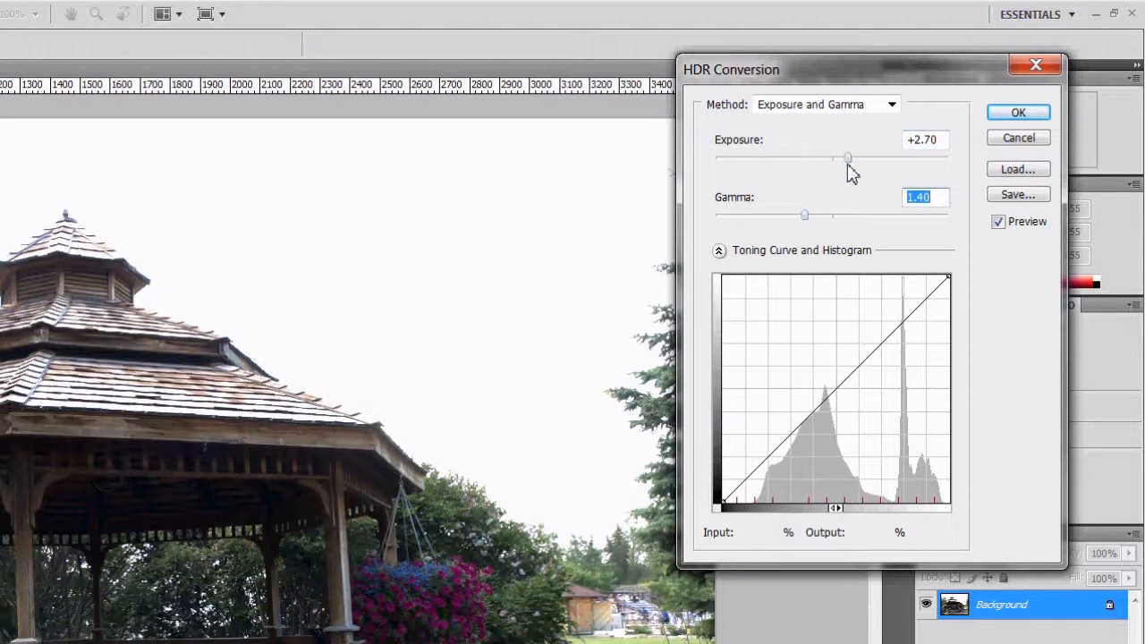
- Try the other conversion methods, then choose Local Adaptation
click(823, 103)
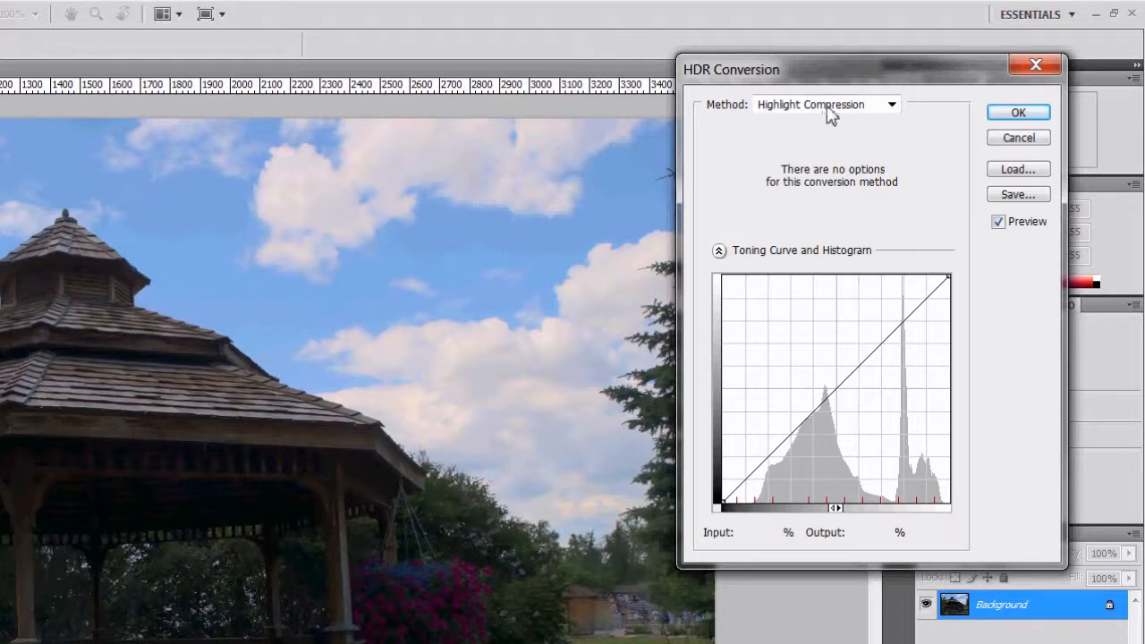
click(823, 104)
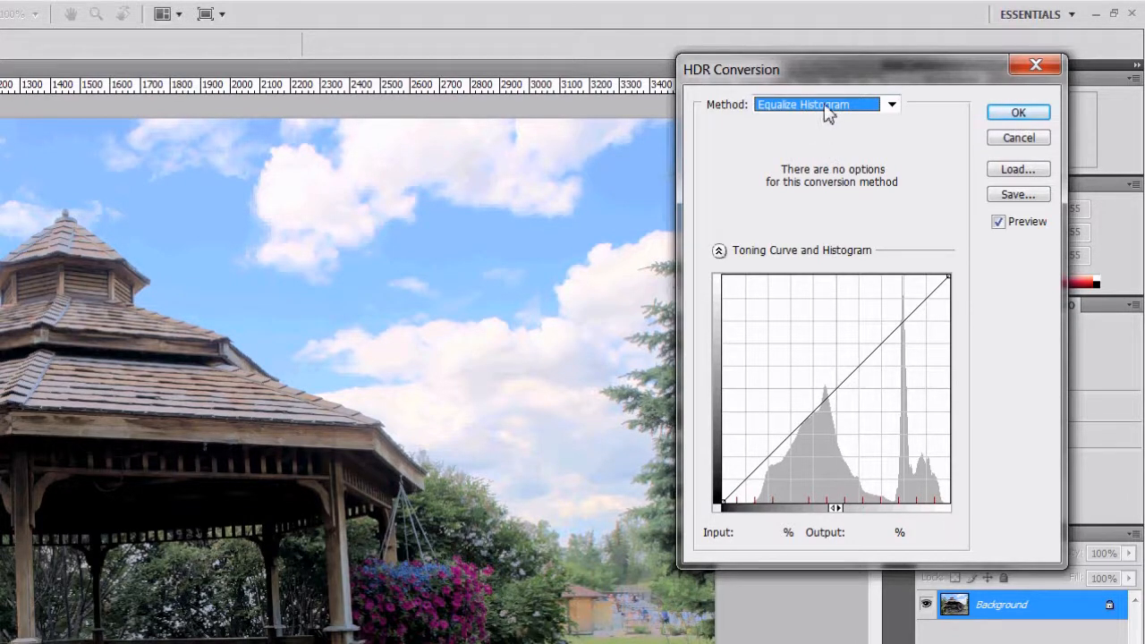
click(891, 104)
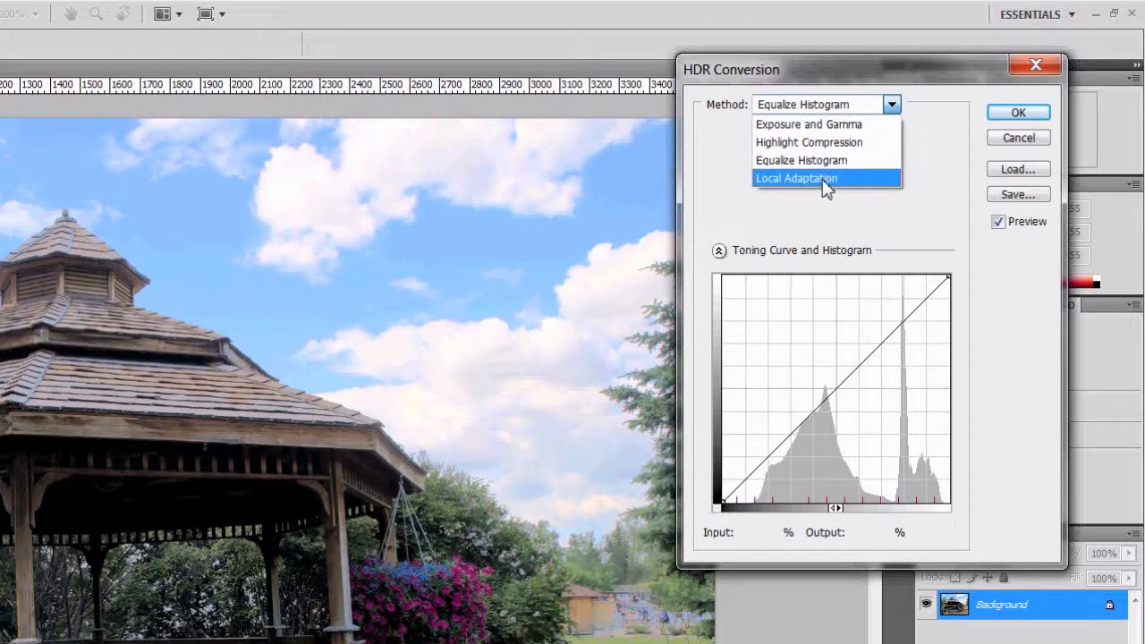
click(796, 179)
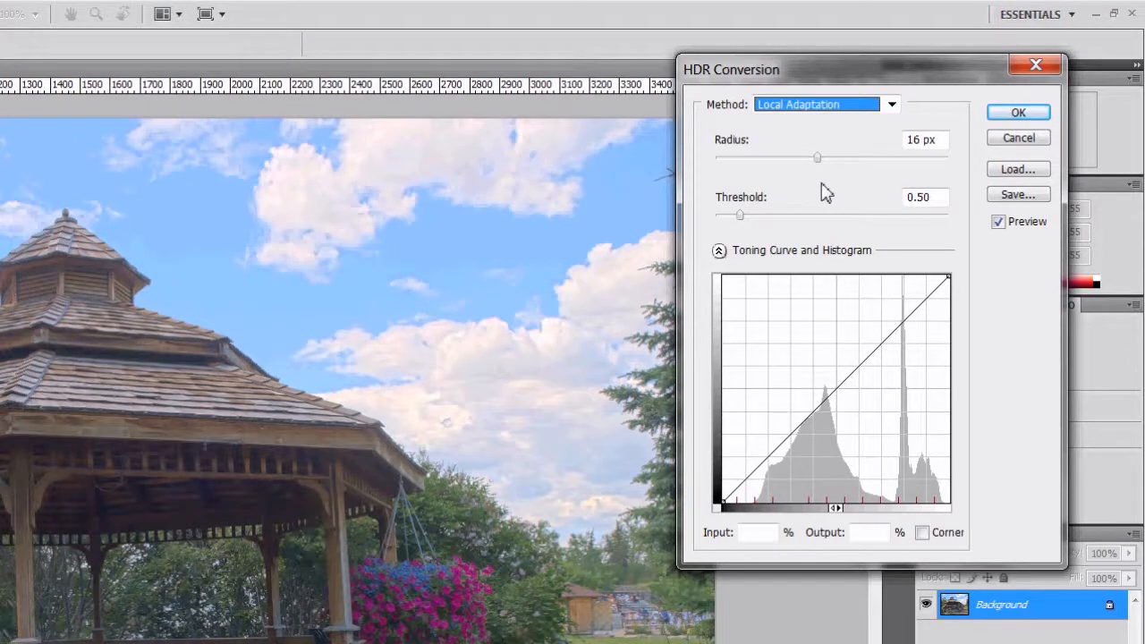
mouse_move(773, 152)
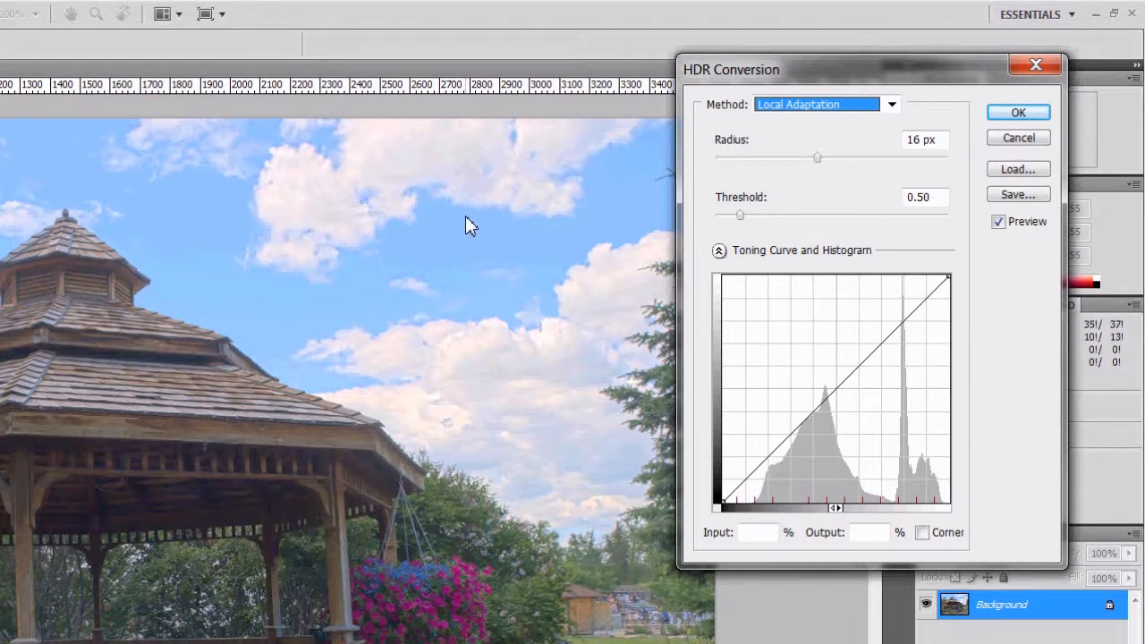
mouse_move(884, 157)
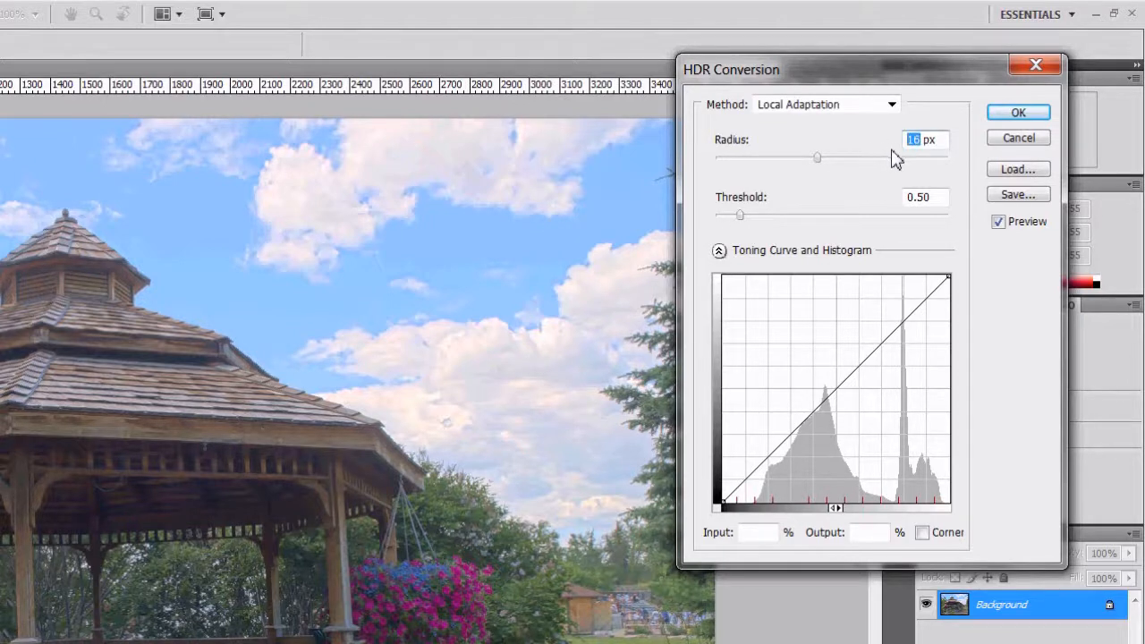
mouse_move(933, 164)
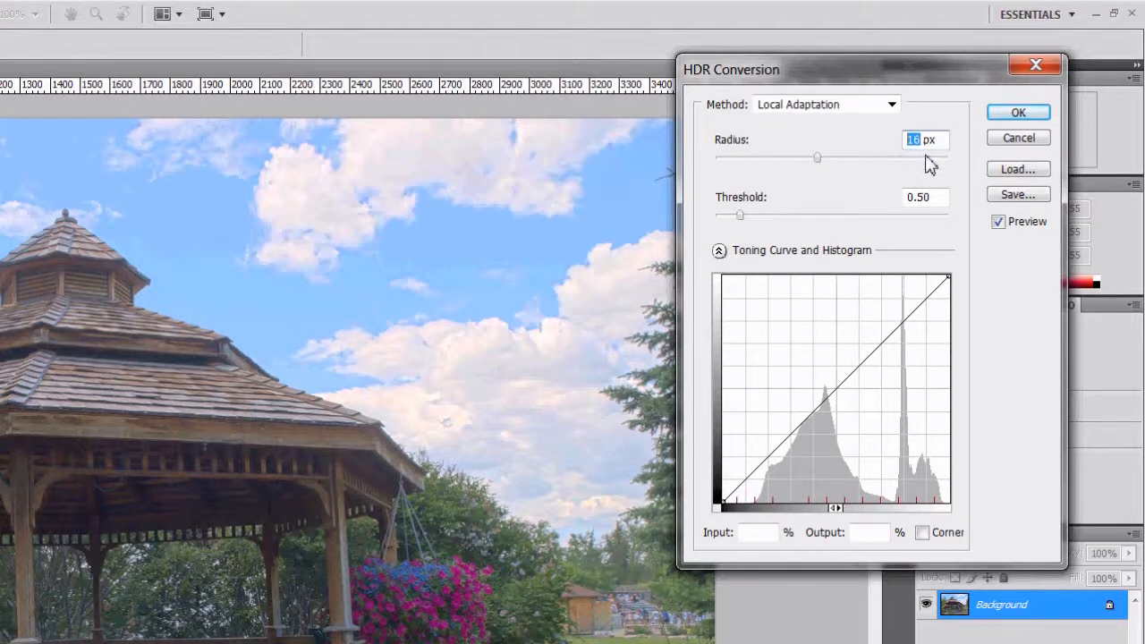
- Set the tone-mapping radius to 100 px and enter a threshold of .5
drag(816, 157, 923, 157)
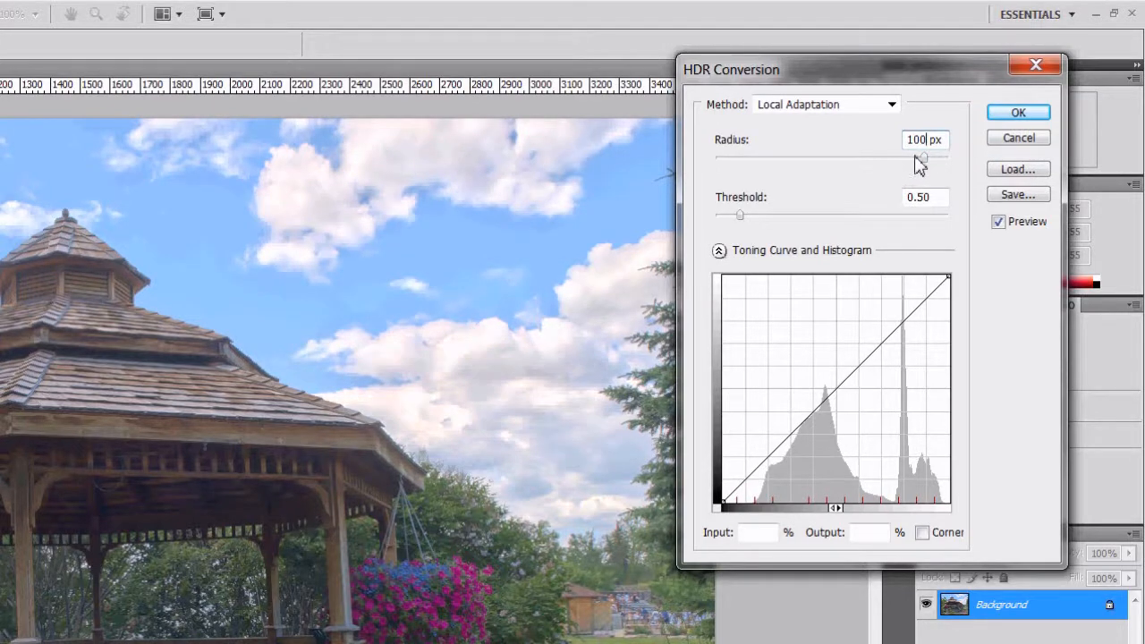
triple_click(916, 139)
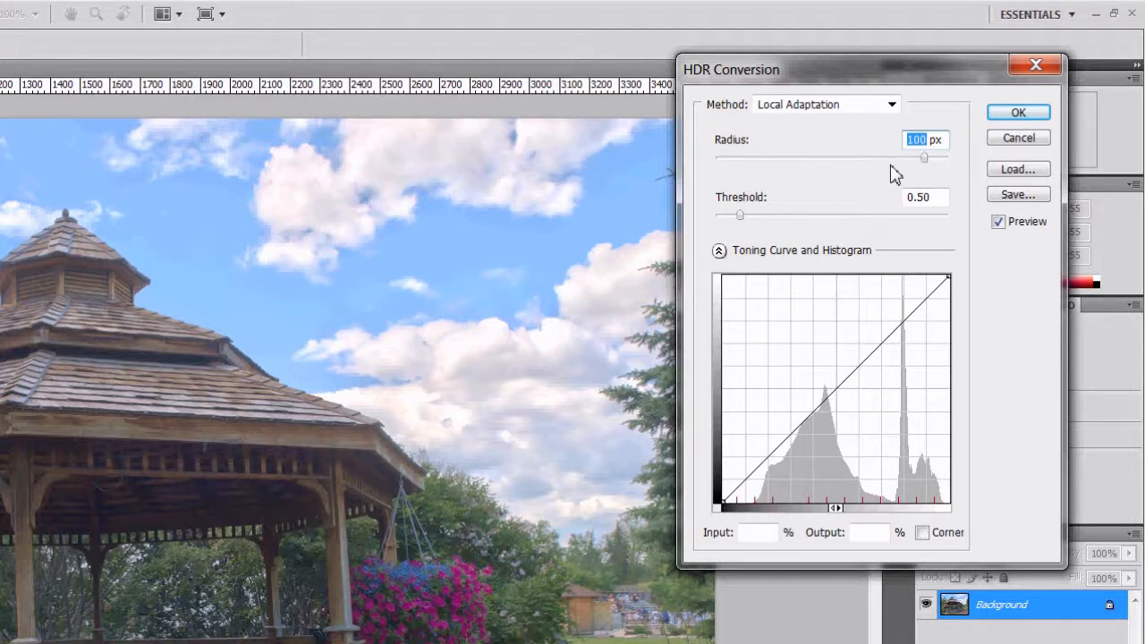
drag(923, 157, 777, 158)
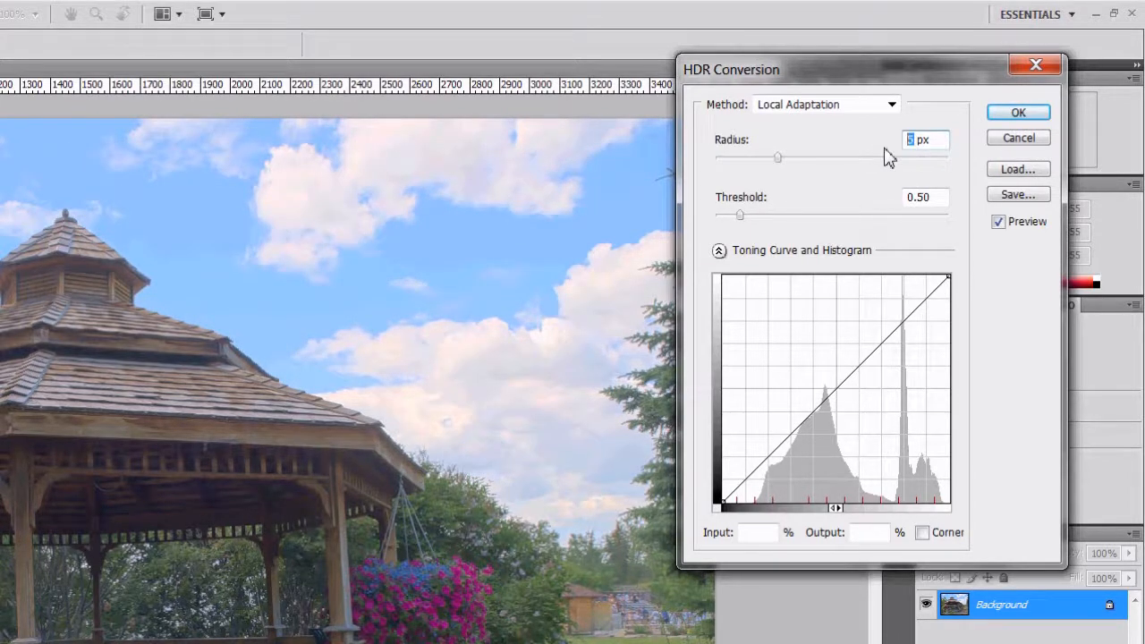
drag(776, 158, 923, 158)
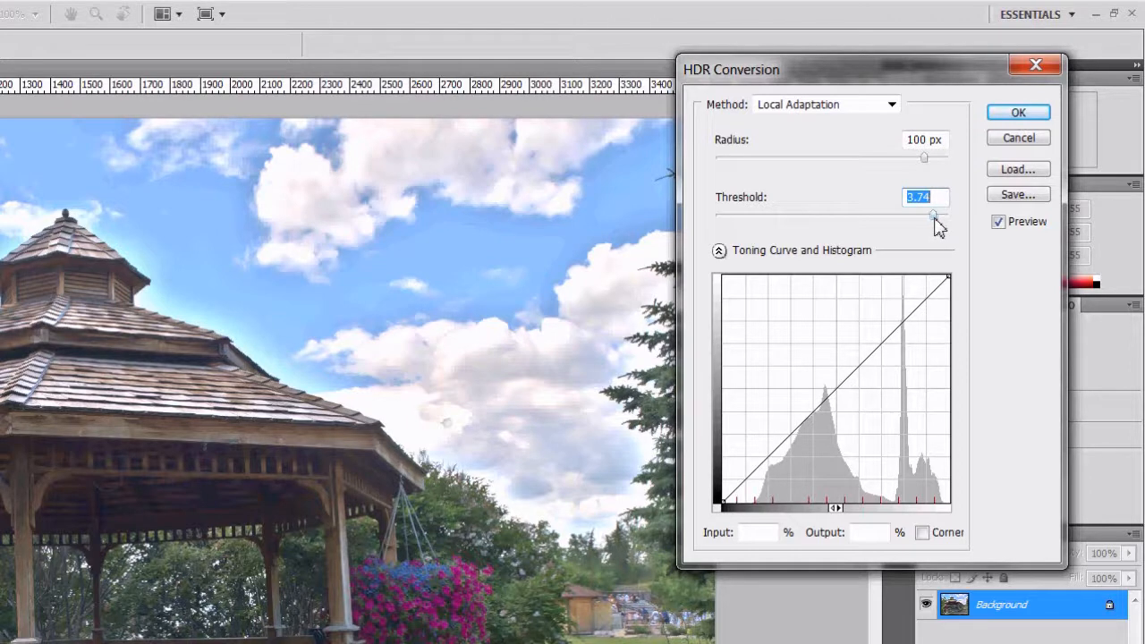
mouse_move(898, 259)
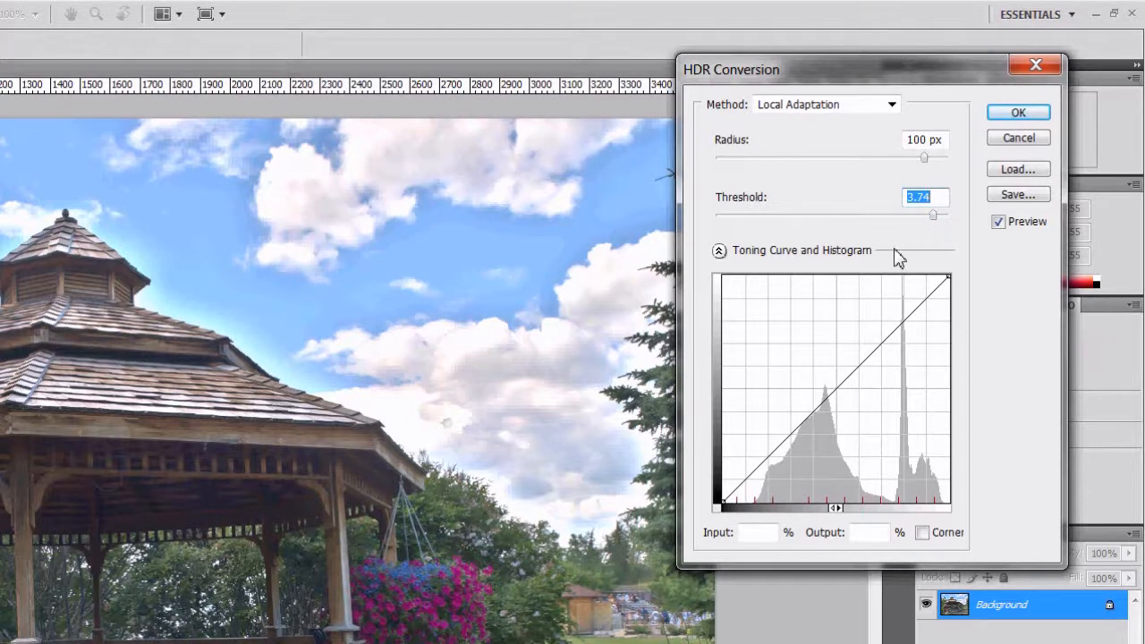
text(.5)
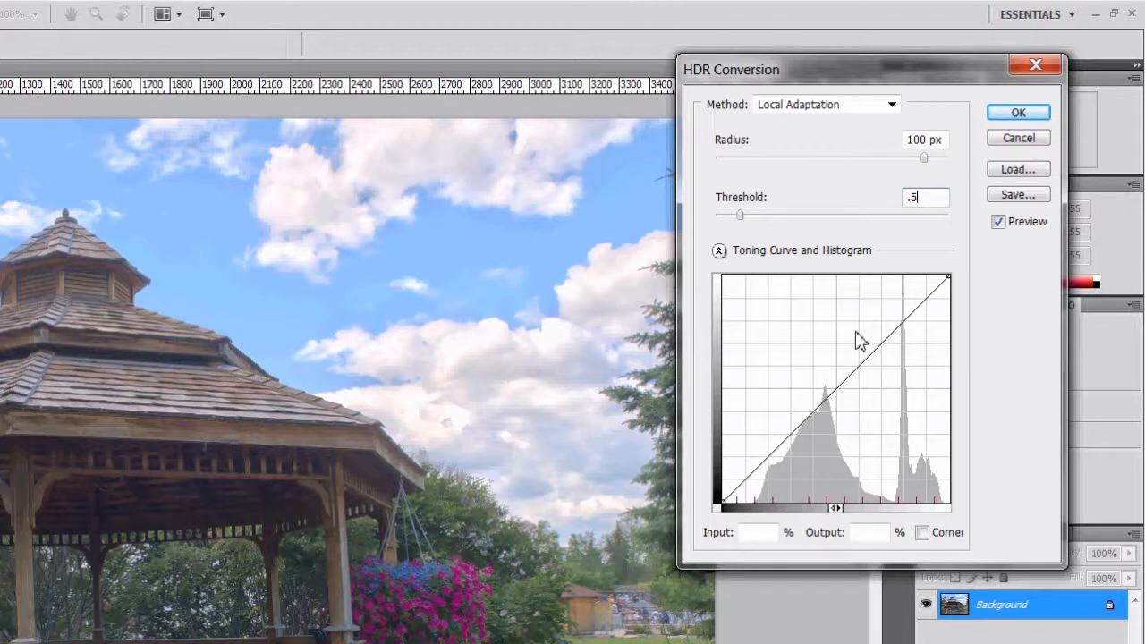
mouse_move(755, 492)
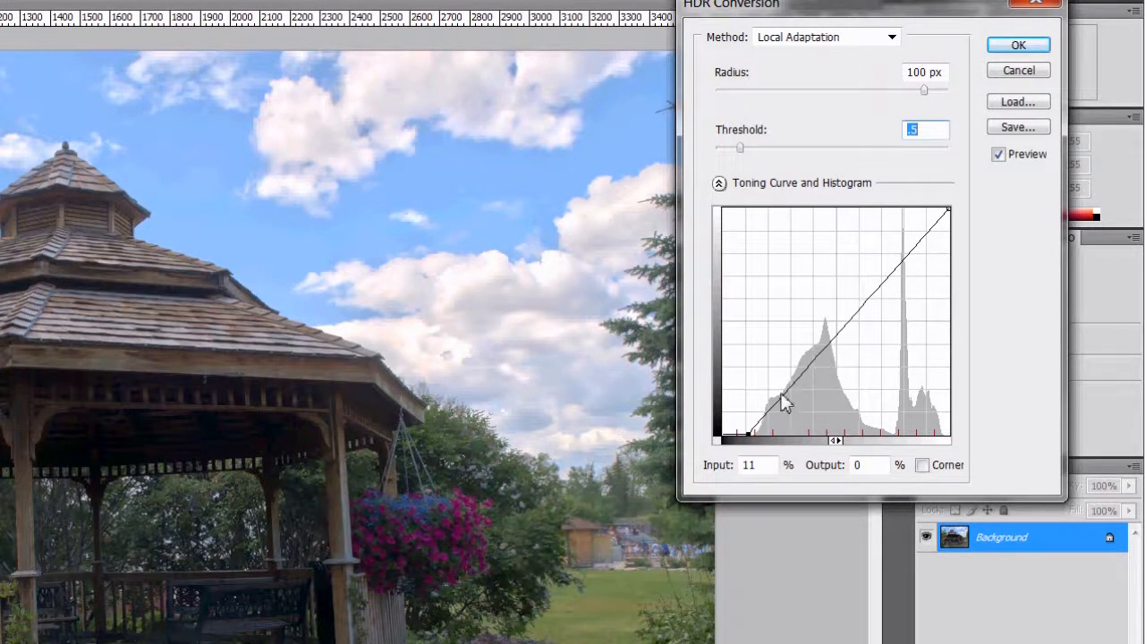
- Add toning-curve points and test the shadow point high and low before deepening the shadows
drag(783, 402, 922, 254)
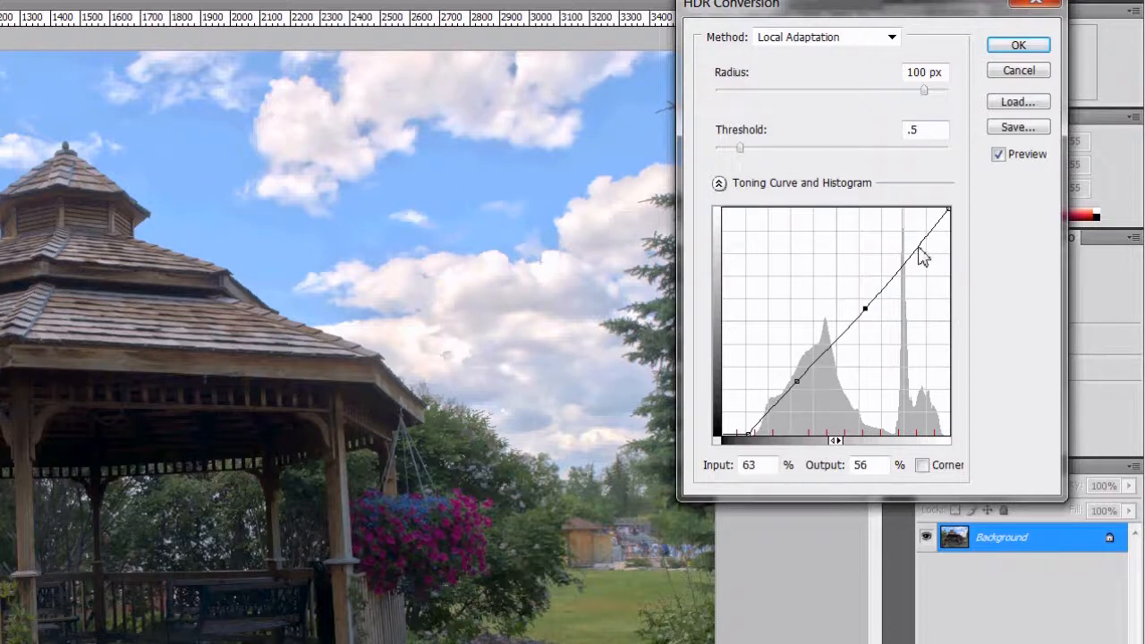
drag(923, 254, 921, 243)
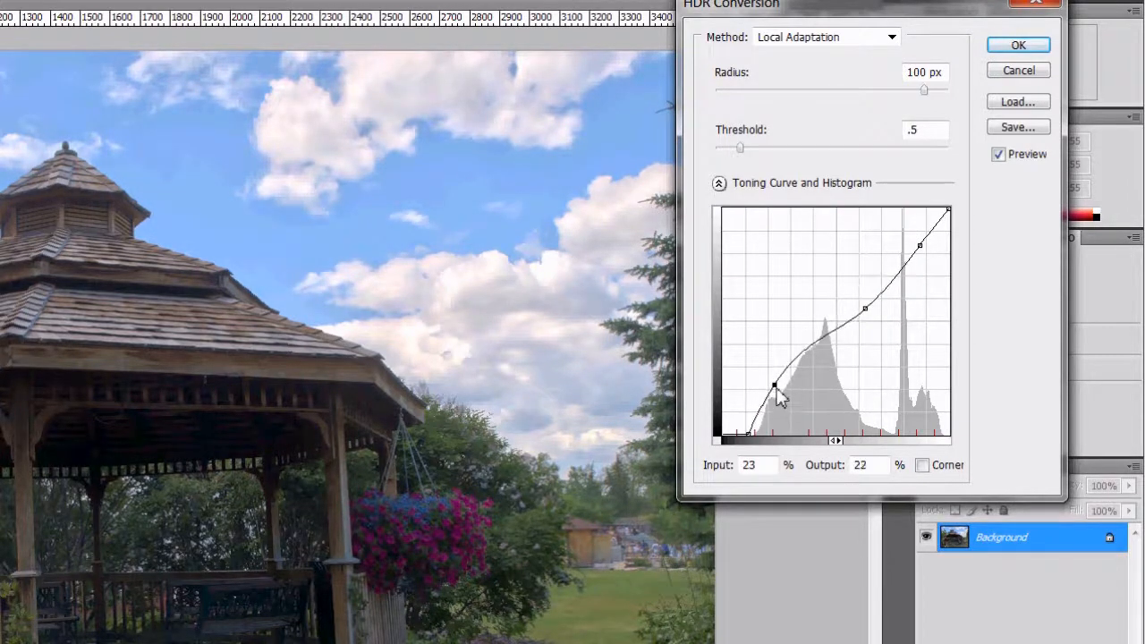
drag(773, 386, 773, 396)
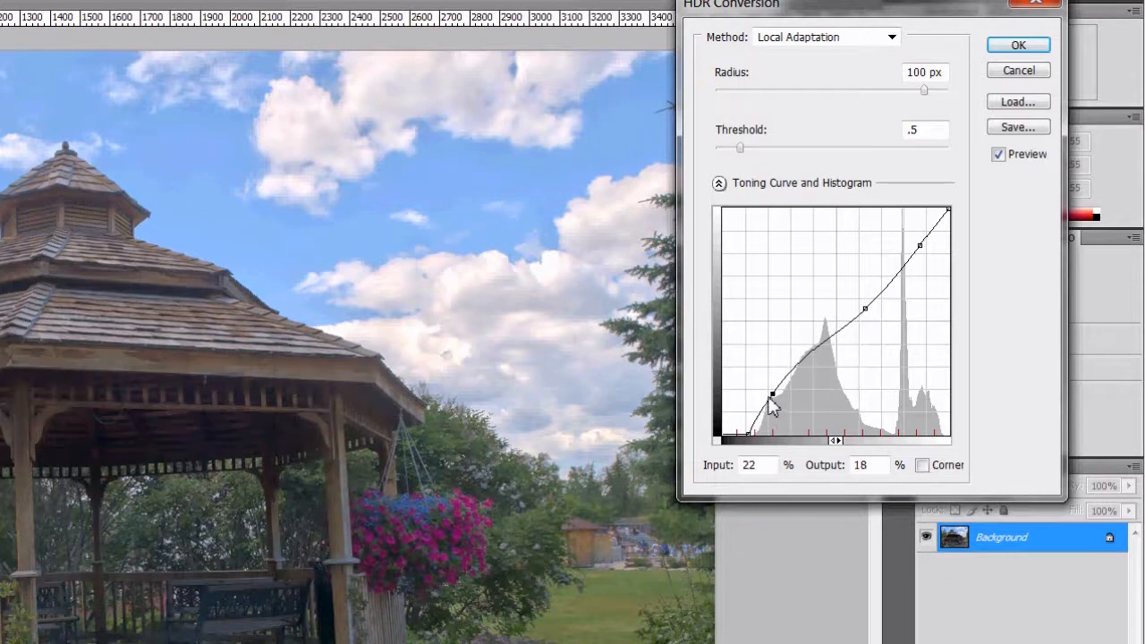
drag(773, 397, 833, 322)
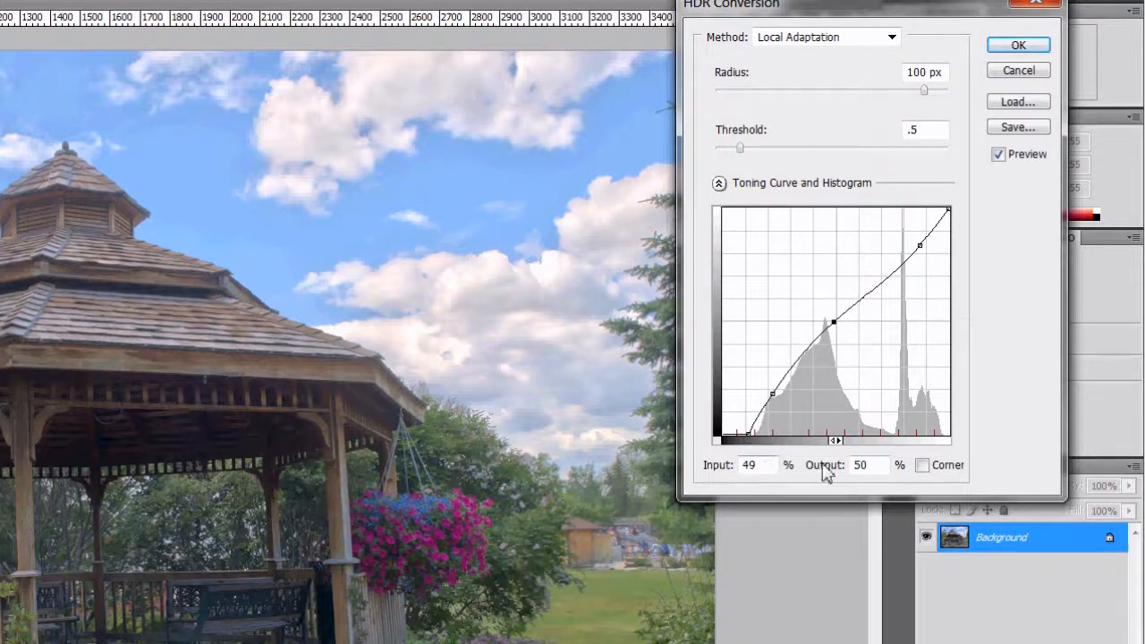
mouse_move(937, 451)
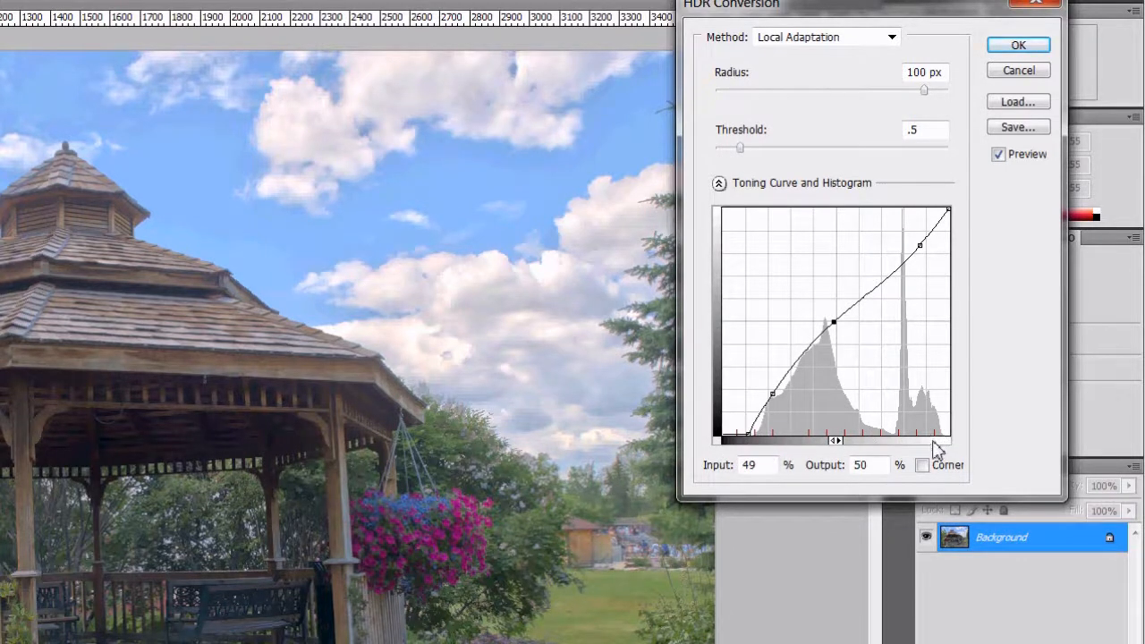
mouse_move(720, 354)
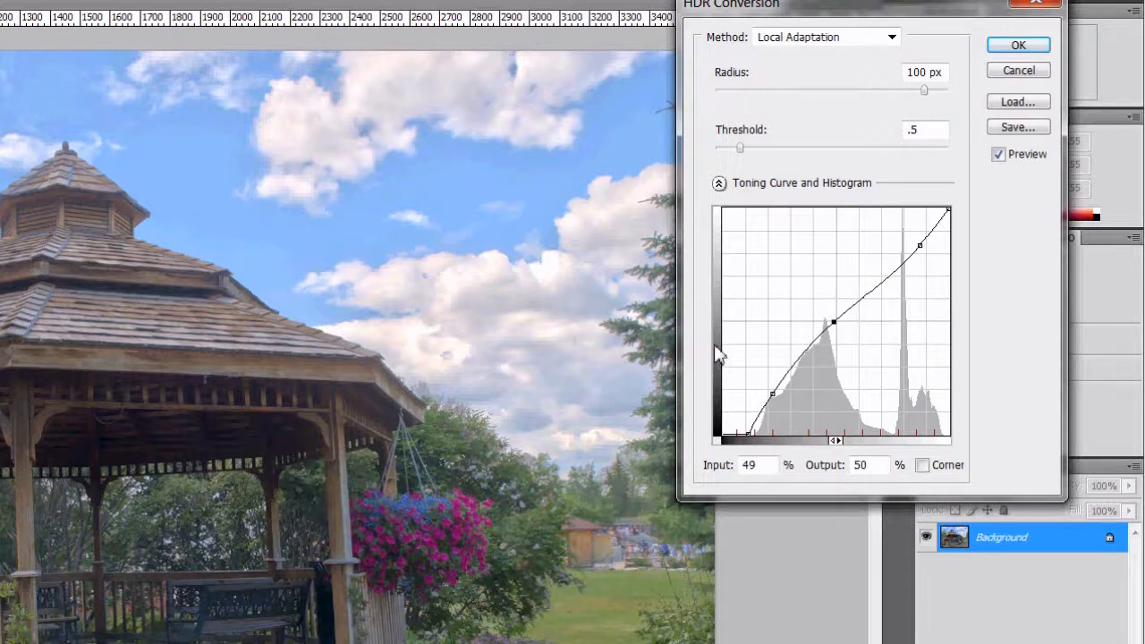
mouse_move(724, 272)
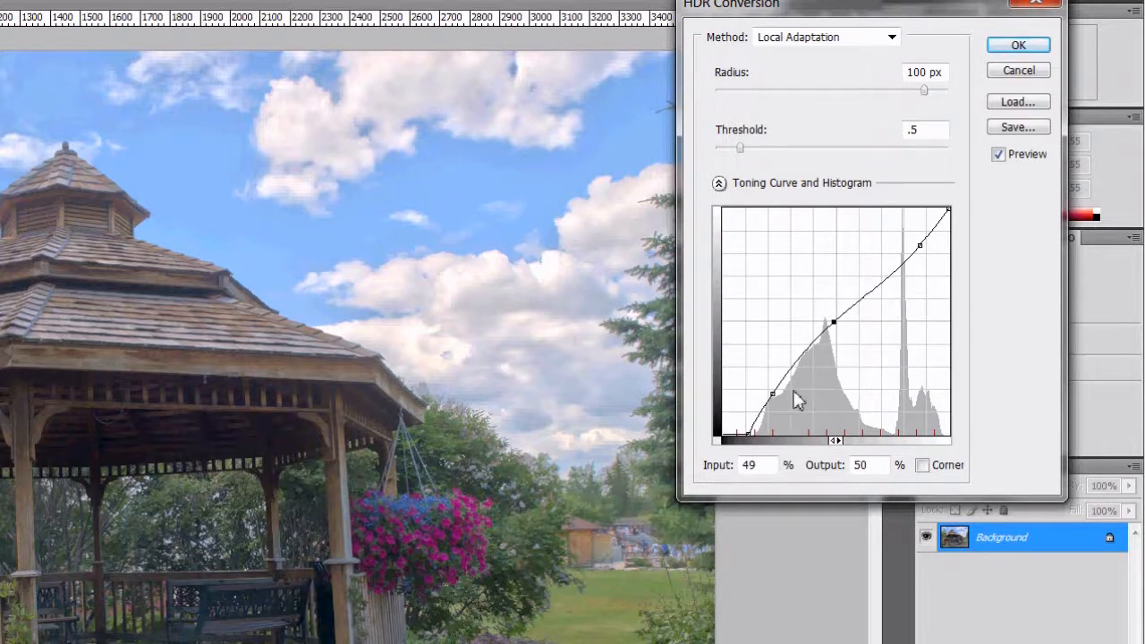
drag(773, 394, 772, 319)
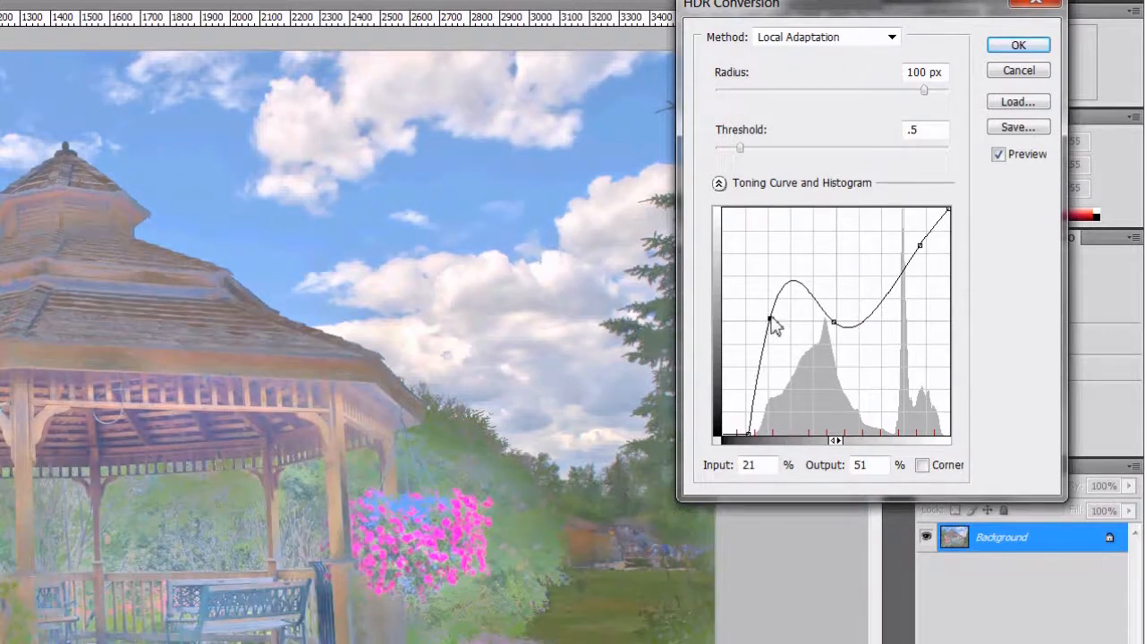
drag(773, 322, 772, 394)
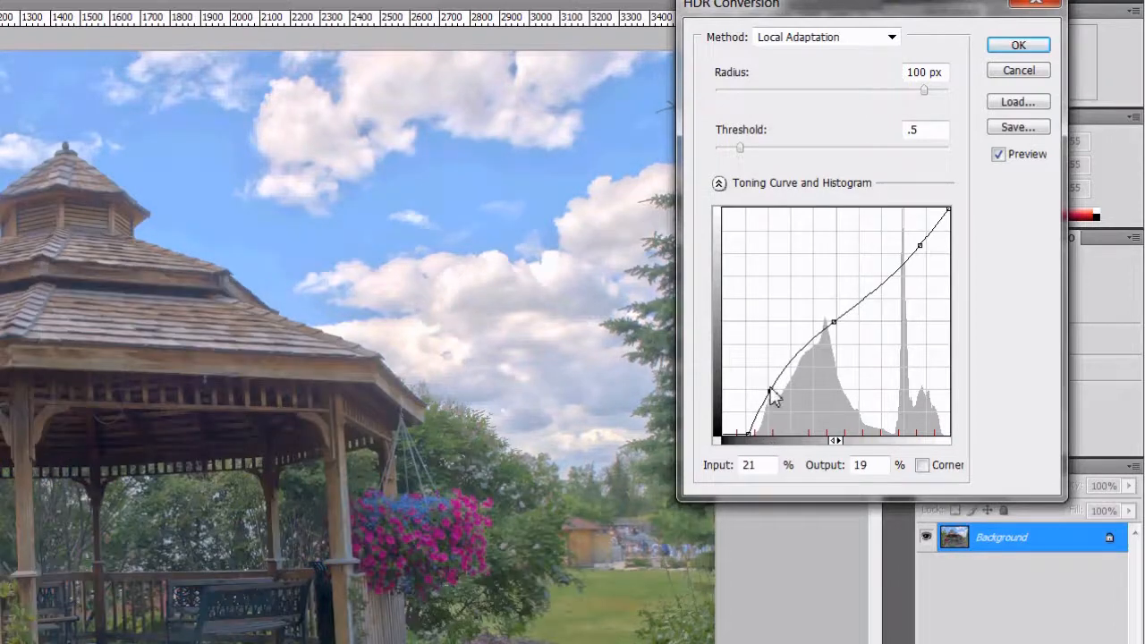
drag(771, 395, 778, 426)
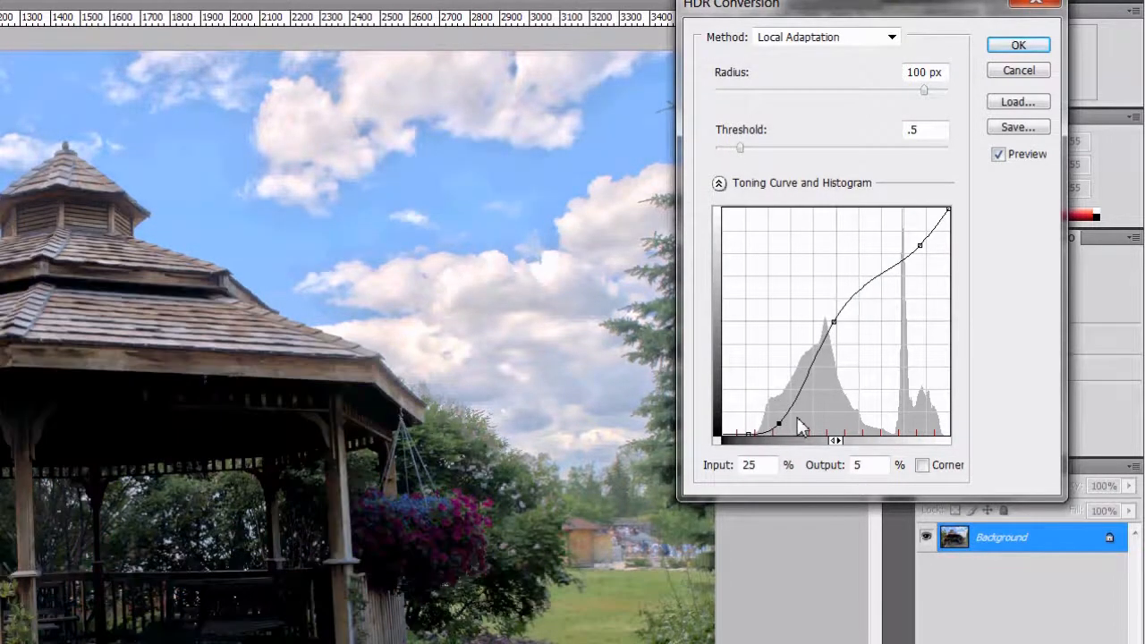
drag(780, 426, 770, 401)
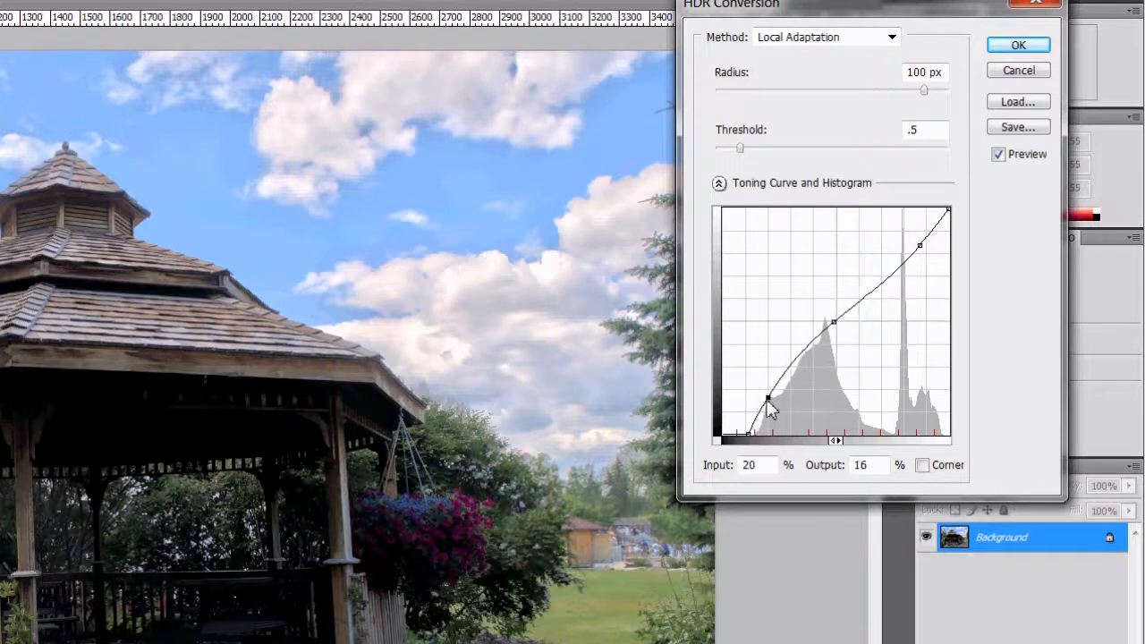
- Lift the midtone and upper-midtone points and pull the highlight point down slightly for contrast
drag(771, 401, 833, 322)
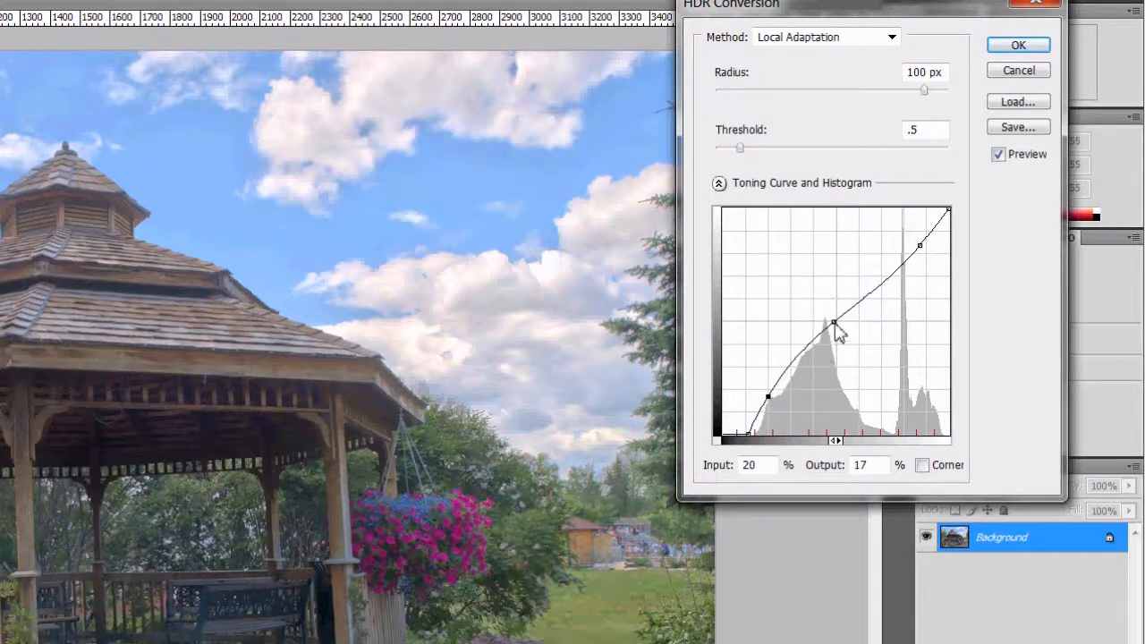
drag(833, 322, 822, 332)
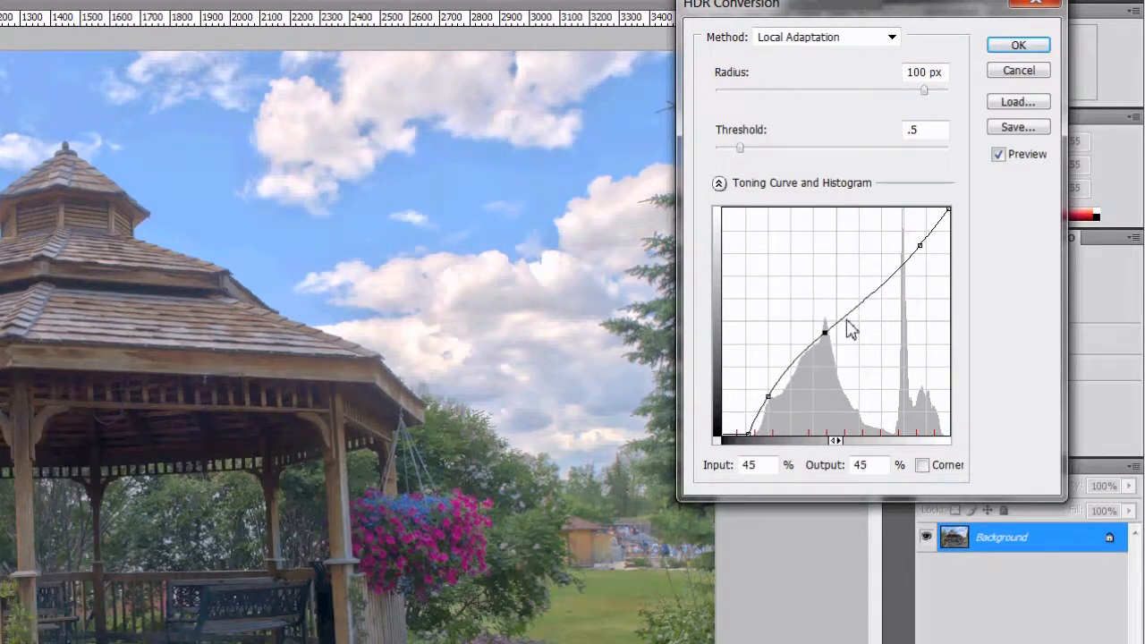
drag(823, 333, 823, 326)
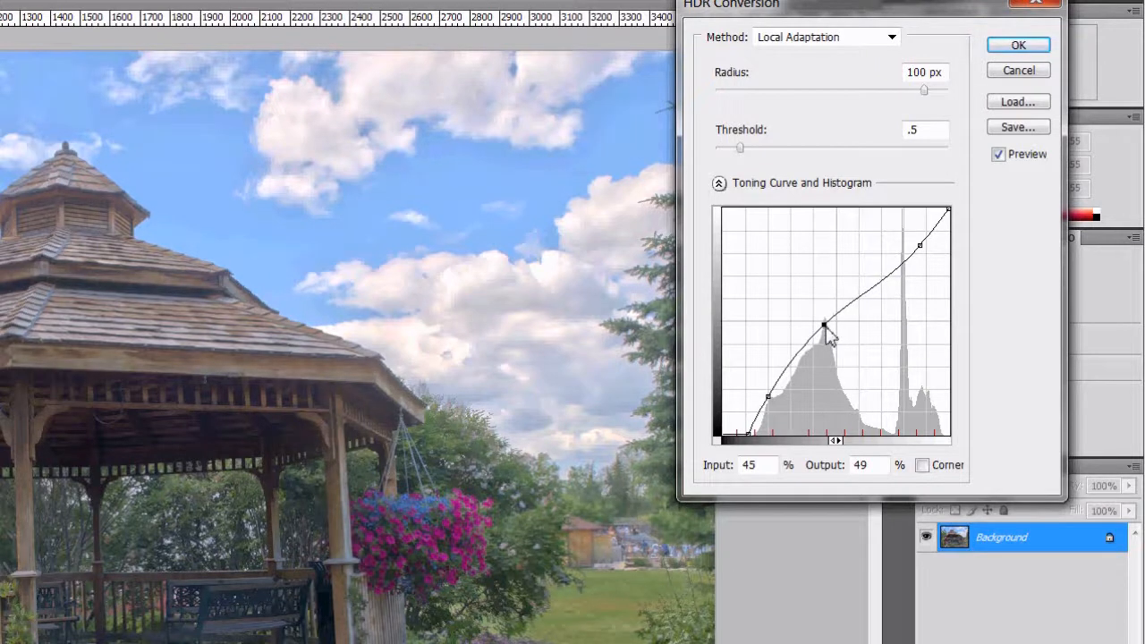
drag(823, 324, 873, 300)
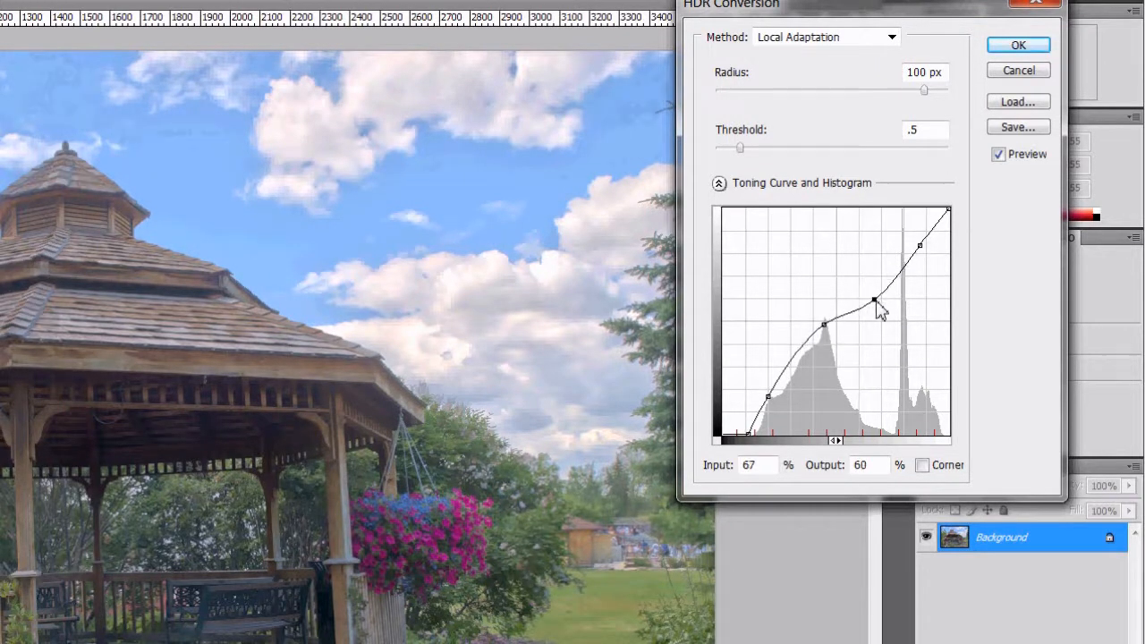
drag(873, 301, 870, 290)
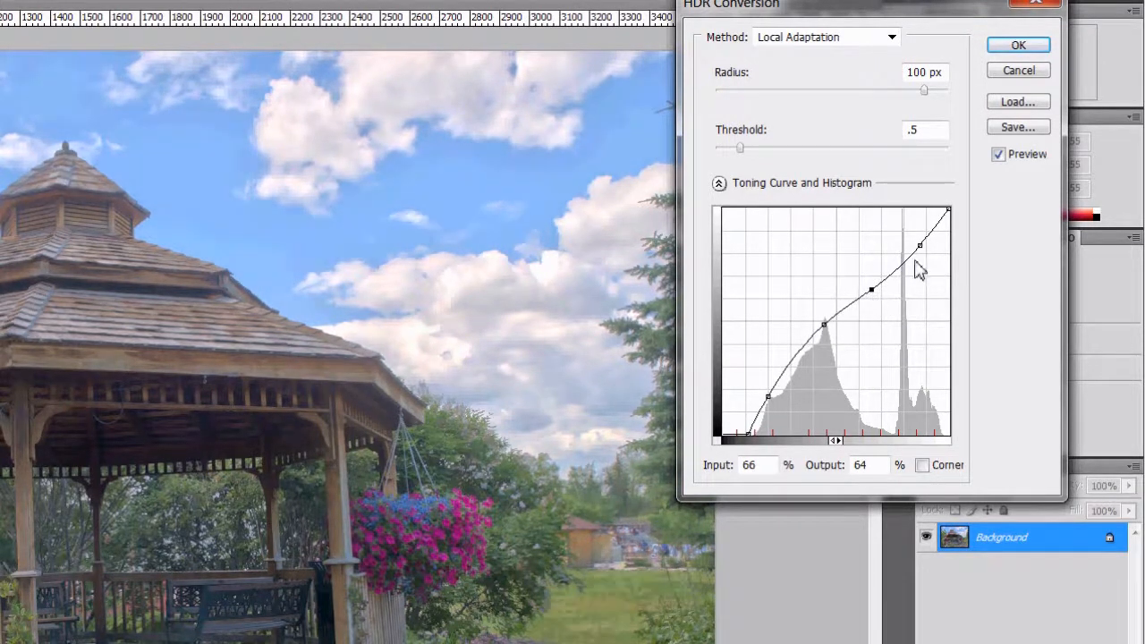
drag(920, 246, 914, 245)
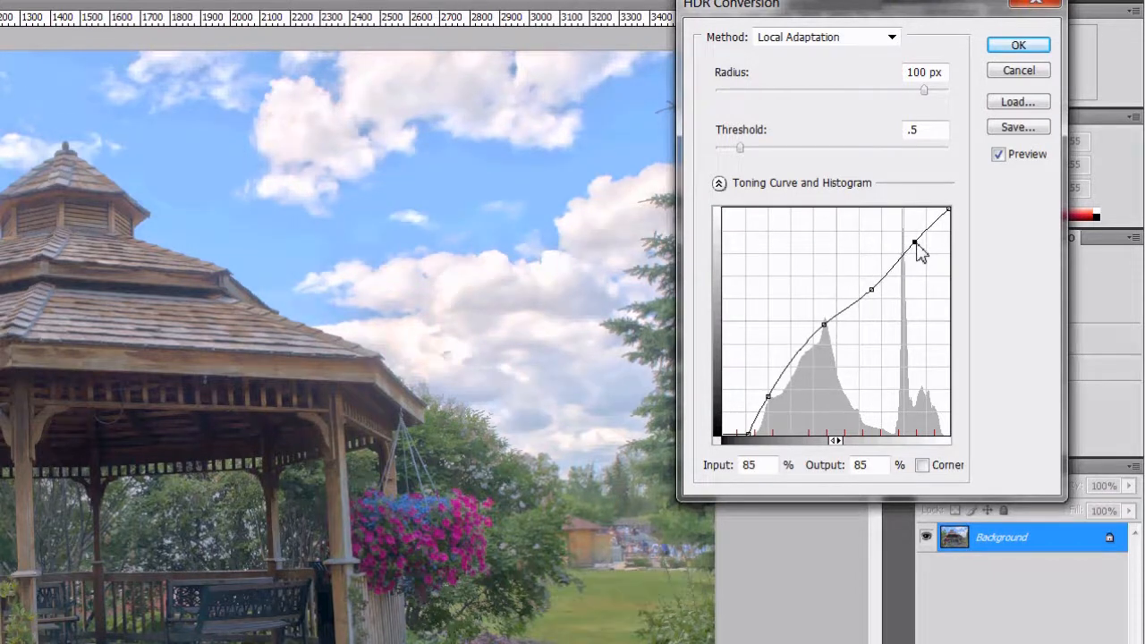
drag(914, 247, 948, 212)
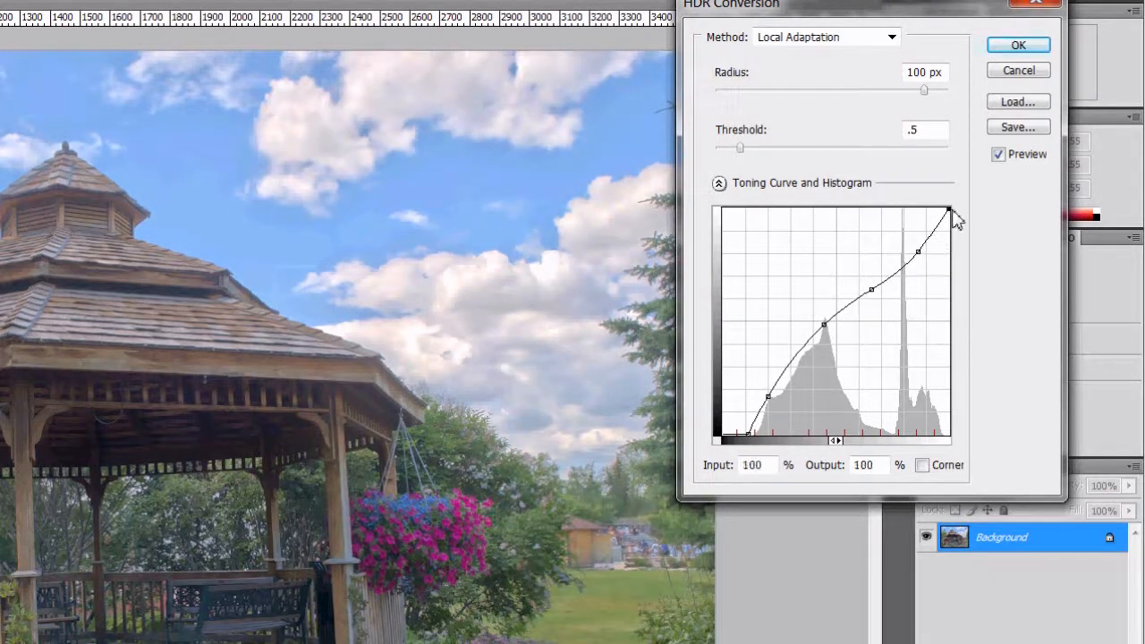
drag(948, 211, 916, 250)
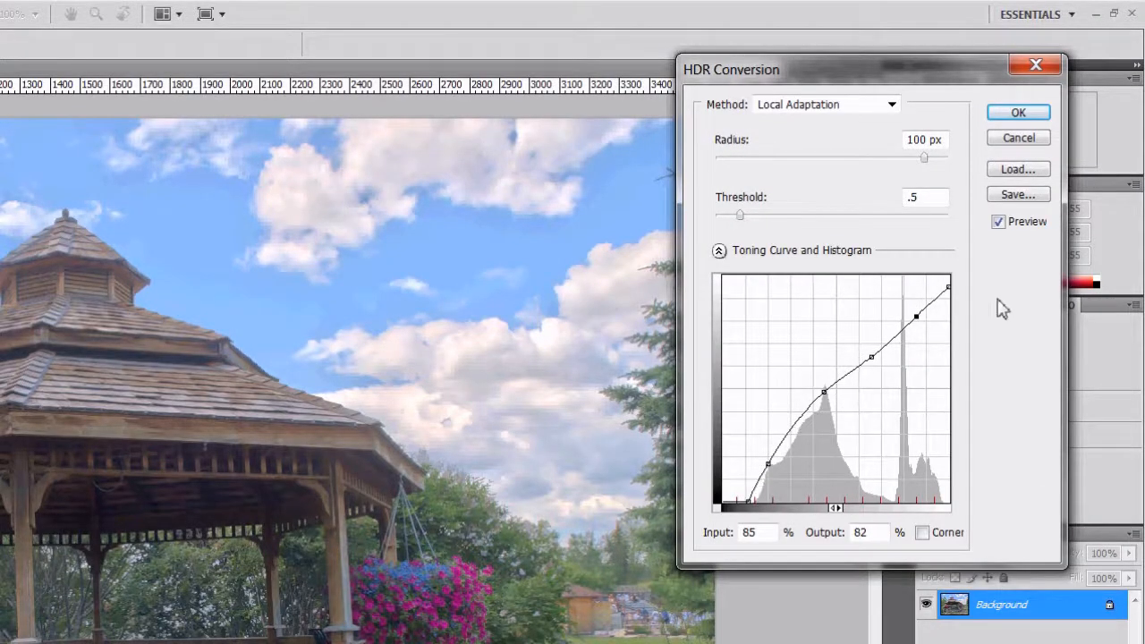
mouse_move(791, 293)
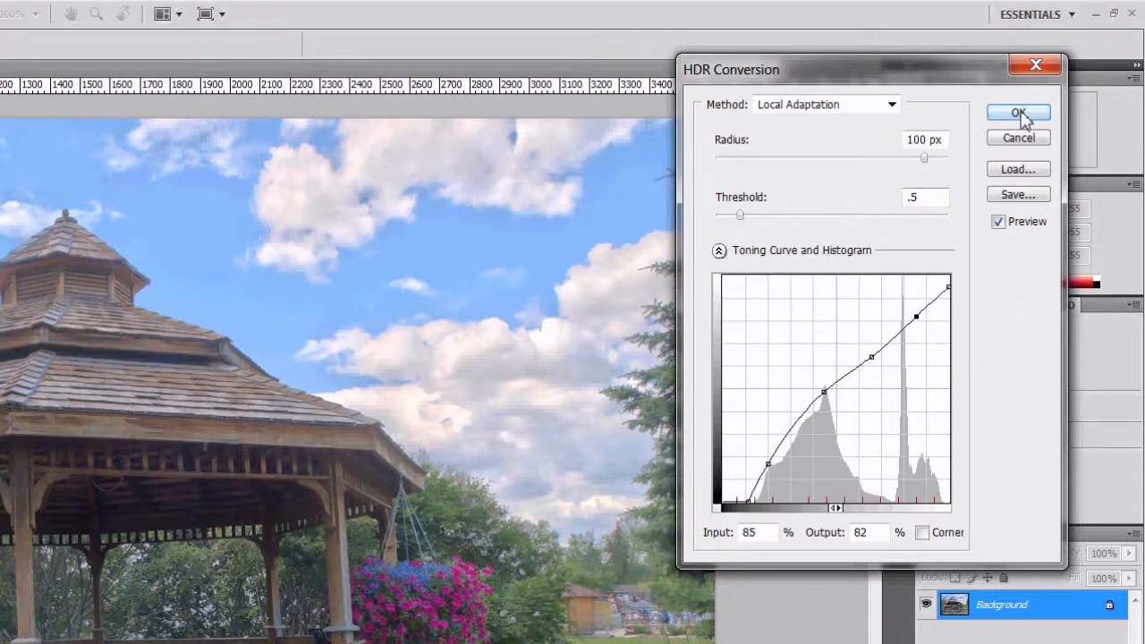
- Confirm the HDR Conversion to get the tone-mapped 8-bit gazebo image
click(1018, 113)
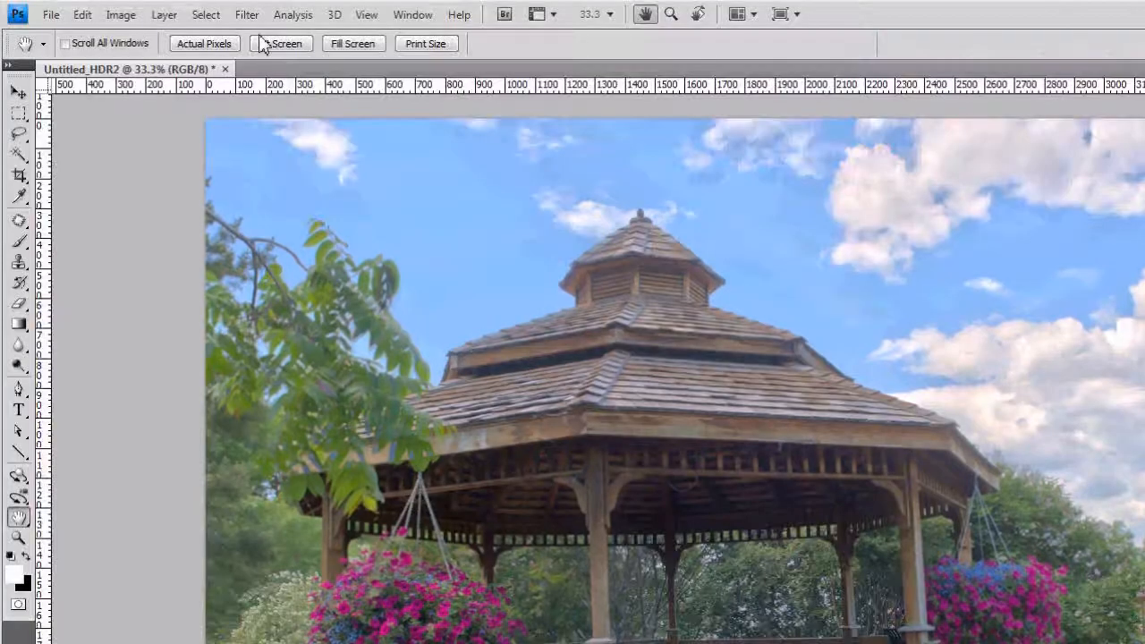
- Apply Shadows/Highlights with a 15% highlight amount and 15% tonal width
click(121, 14)
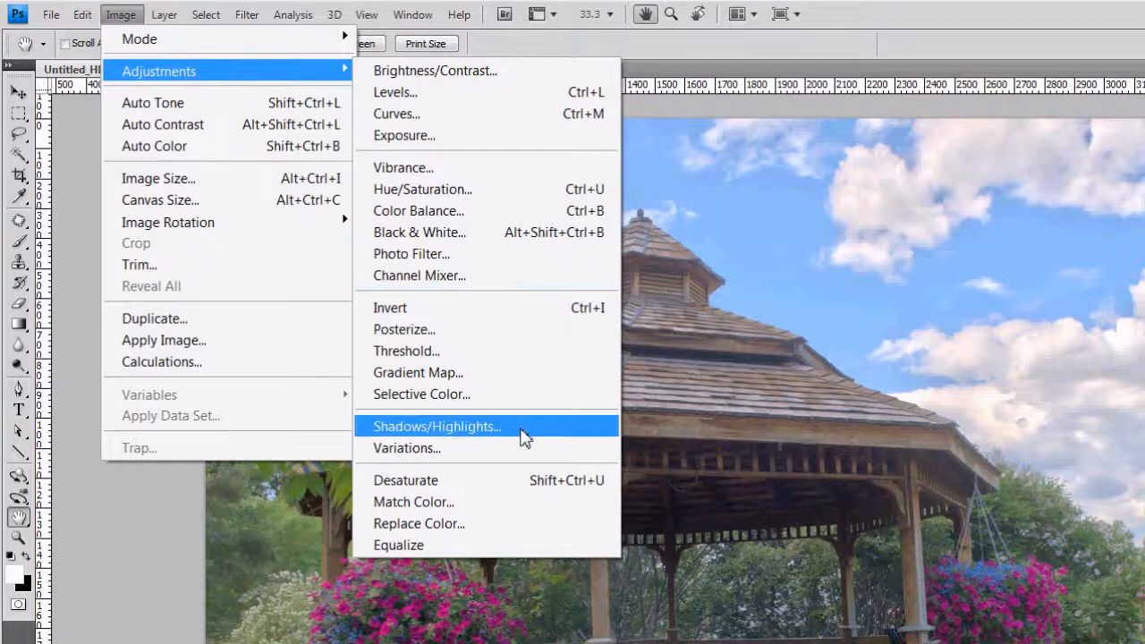
mouse_move(527, 428)
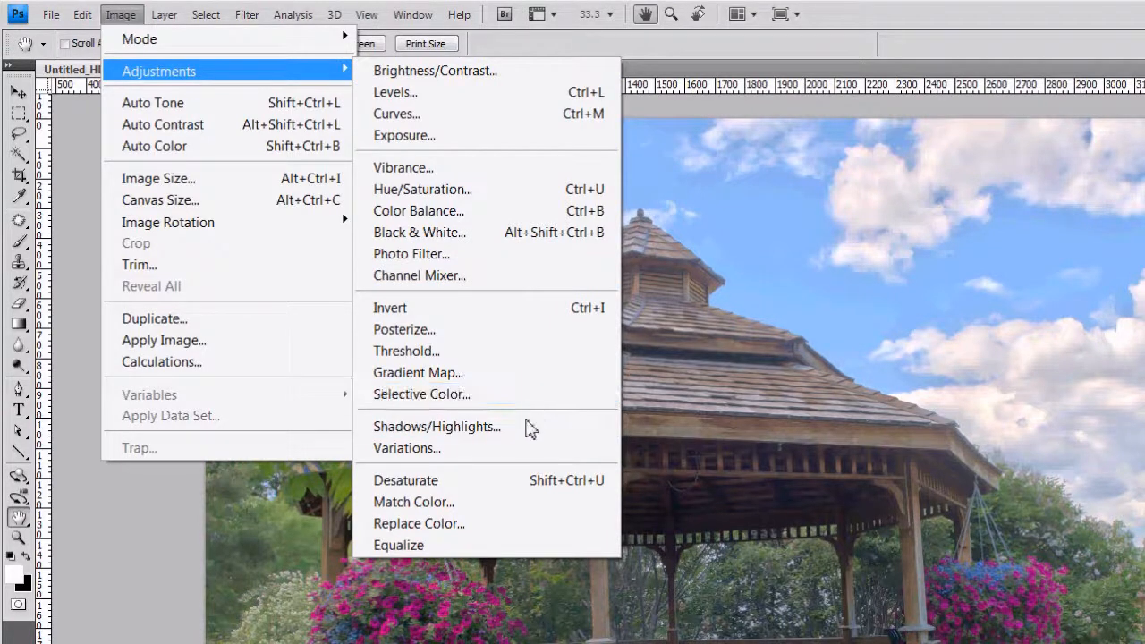
mouse_move(474, 434)
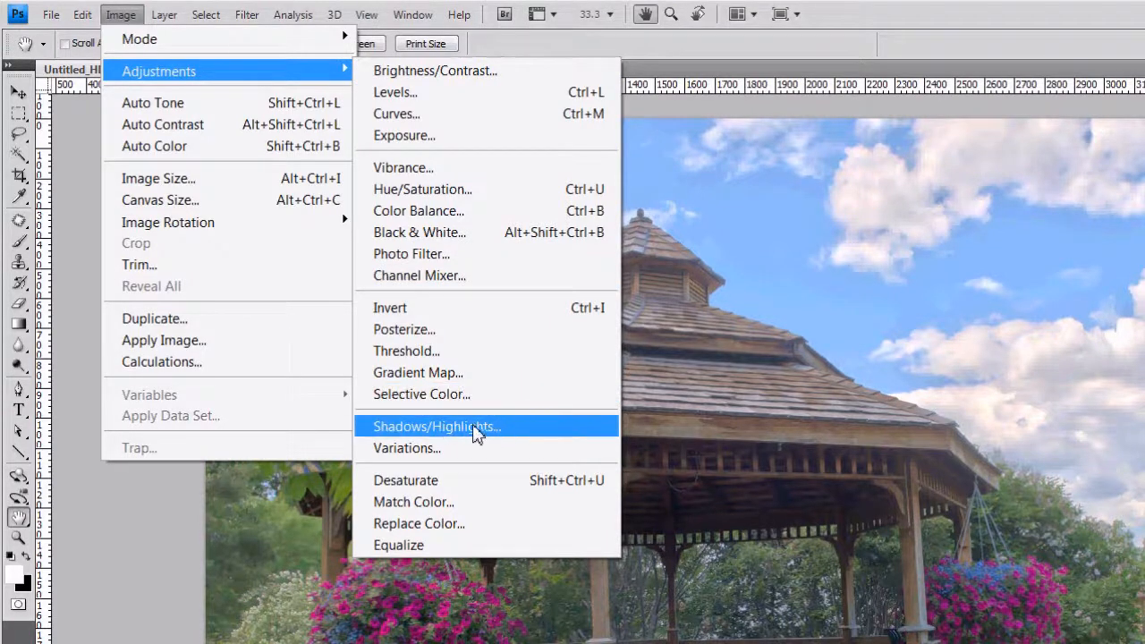
click(437, 426)
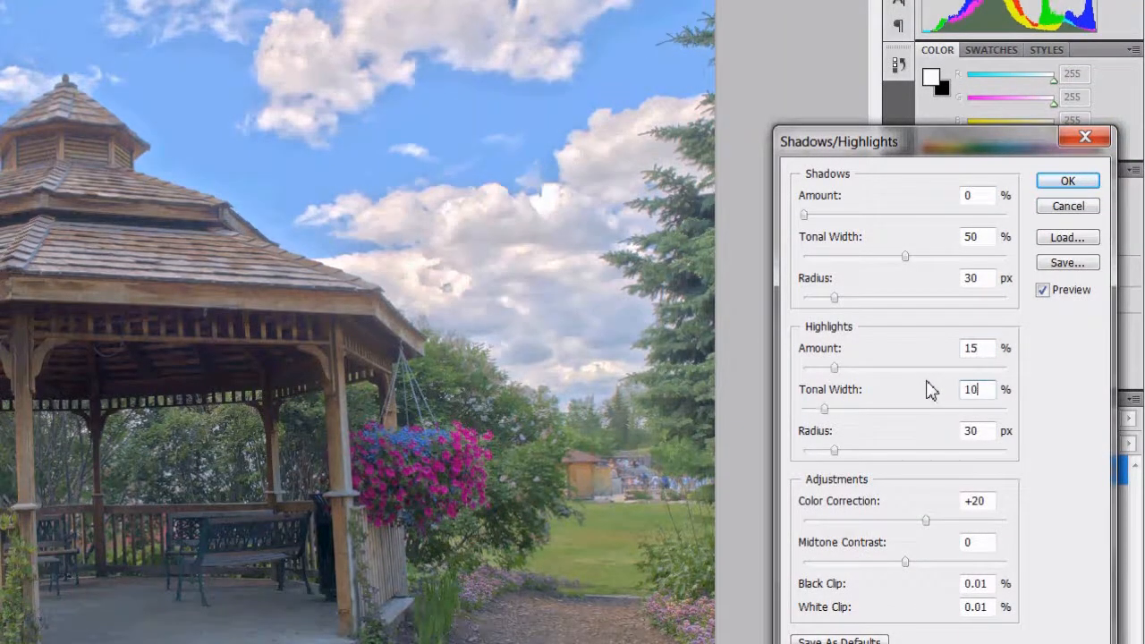
click(1041, 290)
text(15)
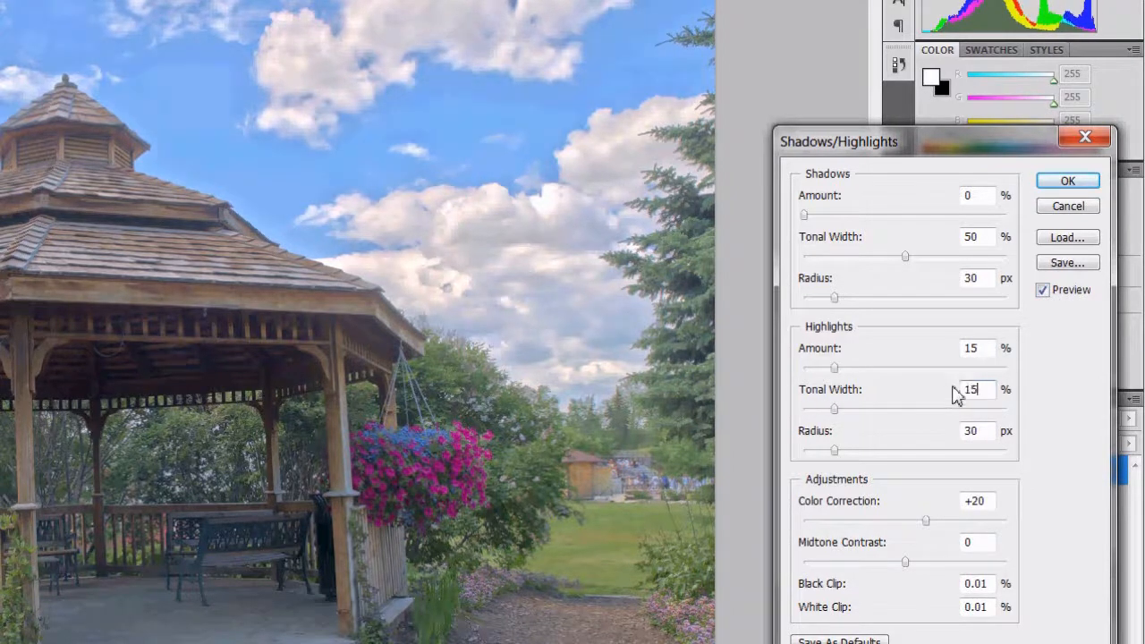
click(1041, 290)
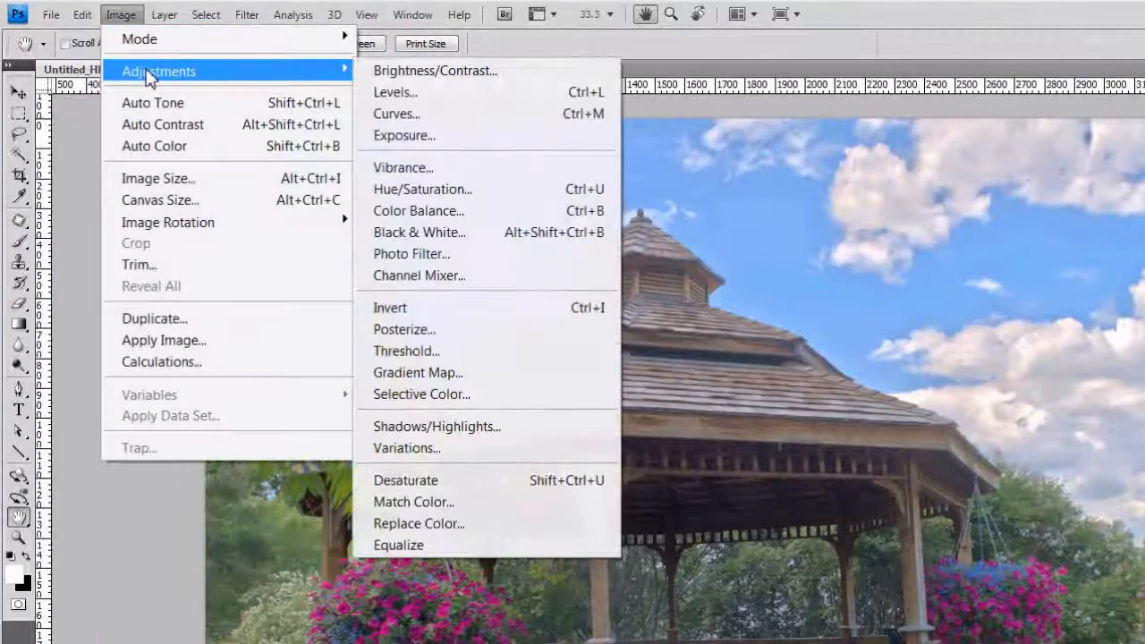
mouse_move(435, 71)
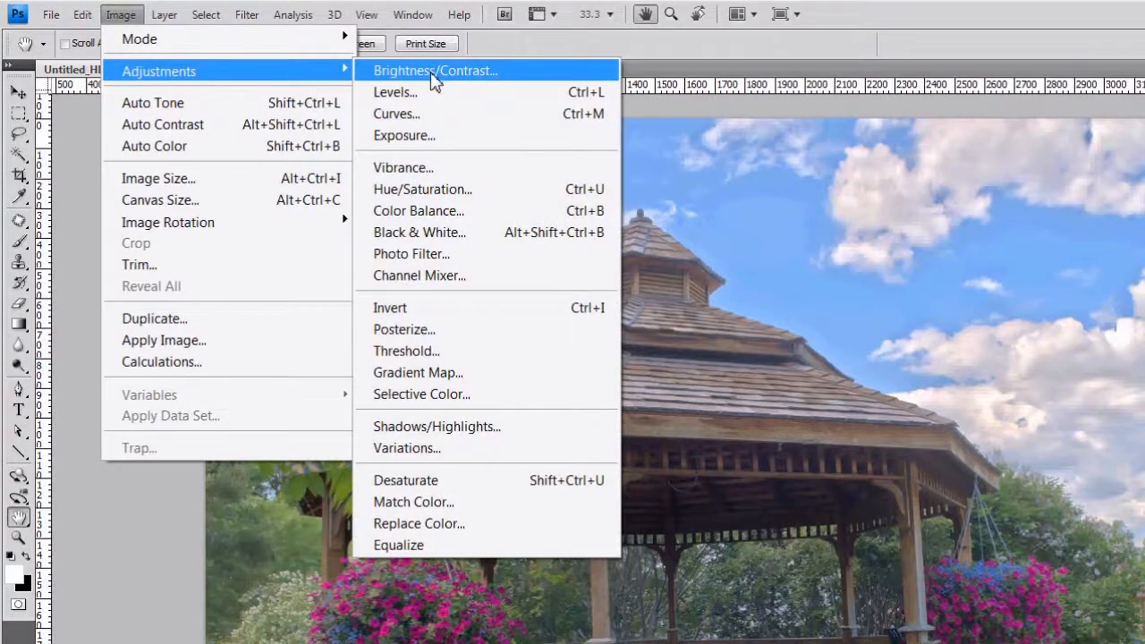
- Apply Brightness/Contrast with brightness about 21 and contrast about 39, comparing with Preview
click(435, 70)
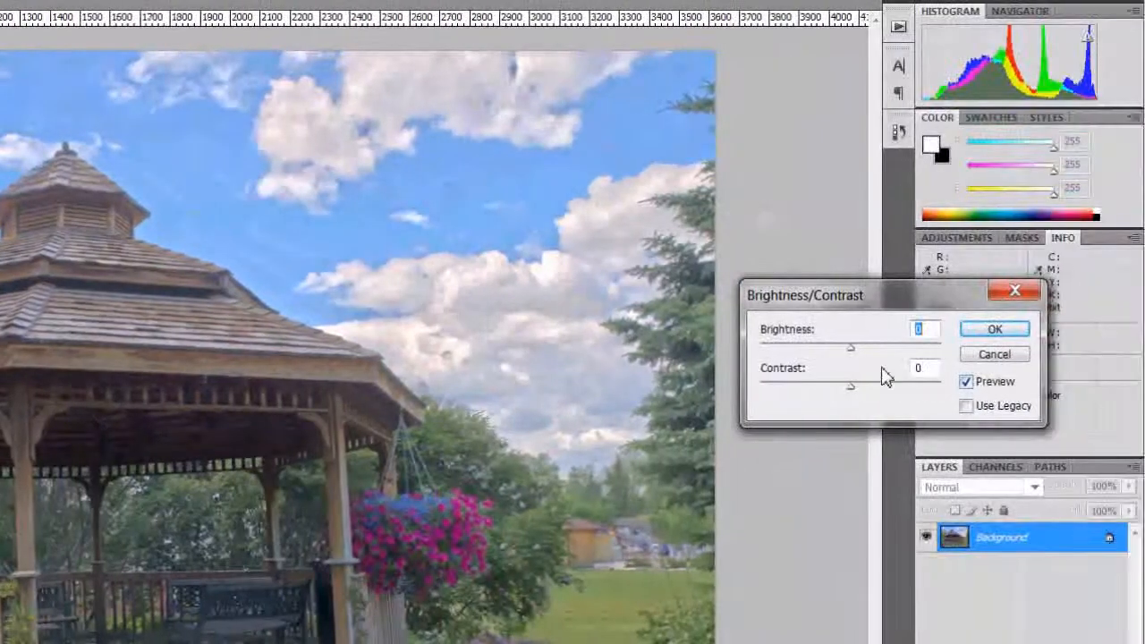
drag(851, 384, 858, 385)
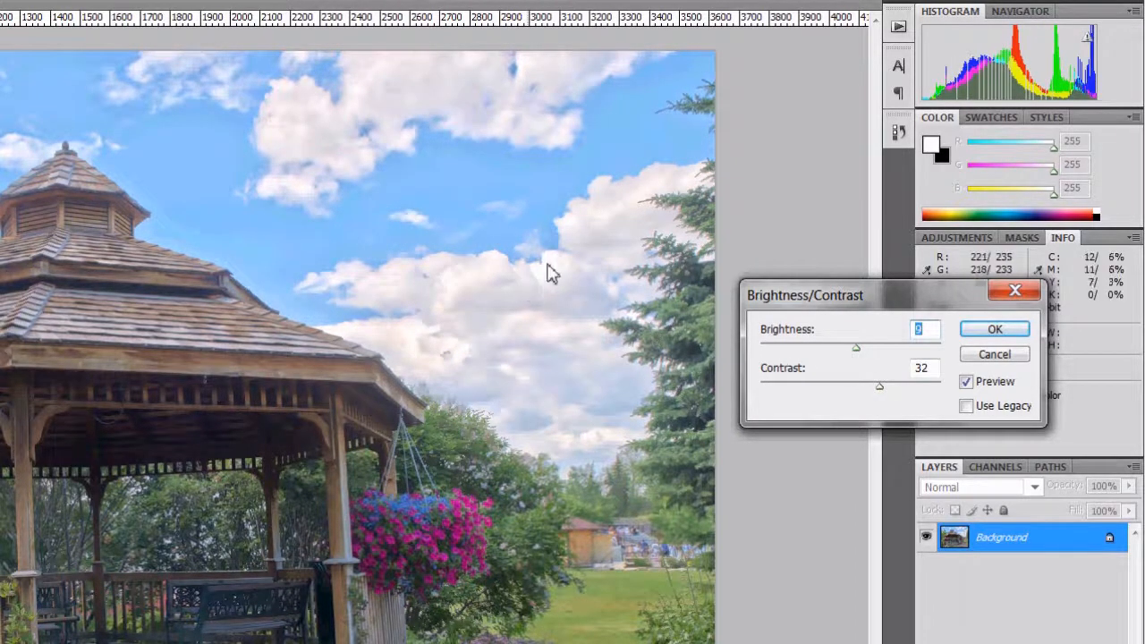
mouse_move(630, 349)
text(21)
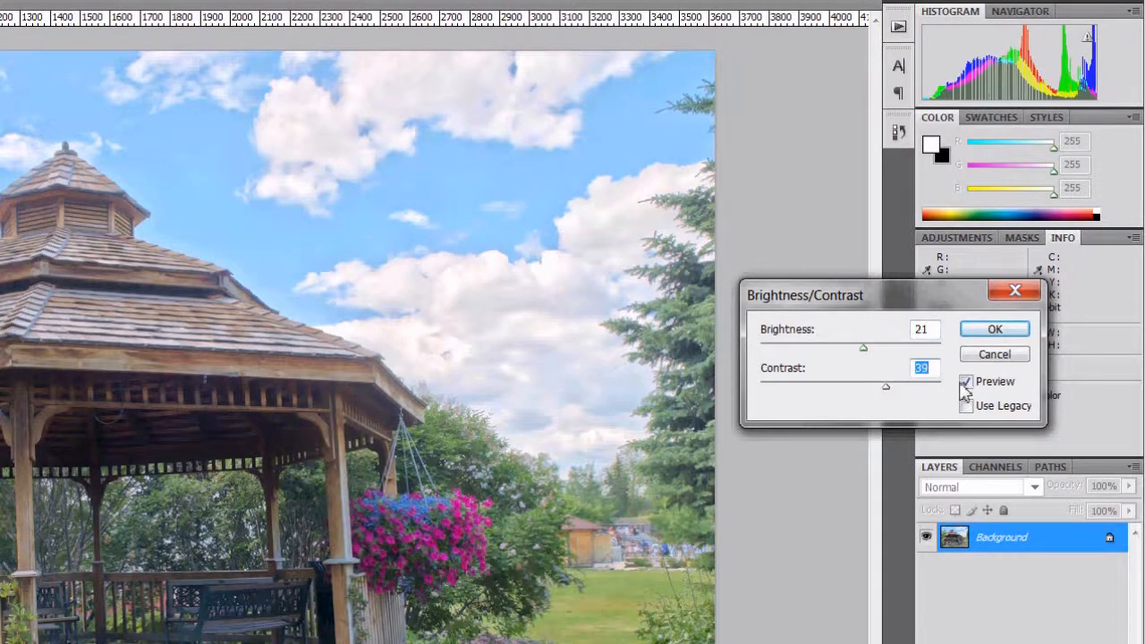
click(966, 381)
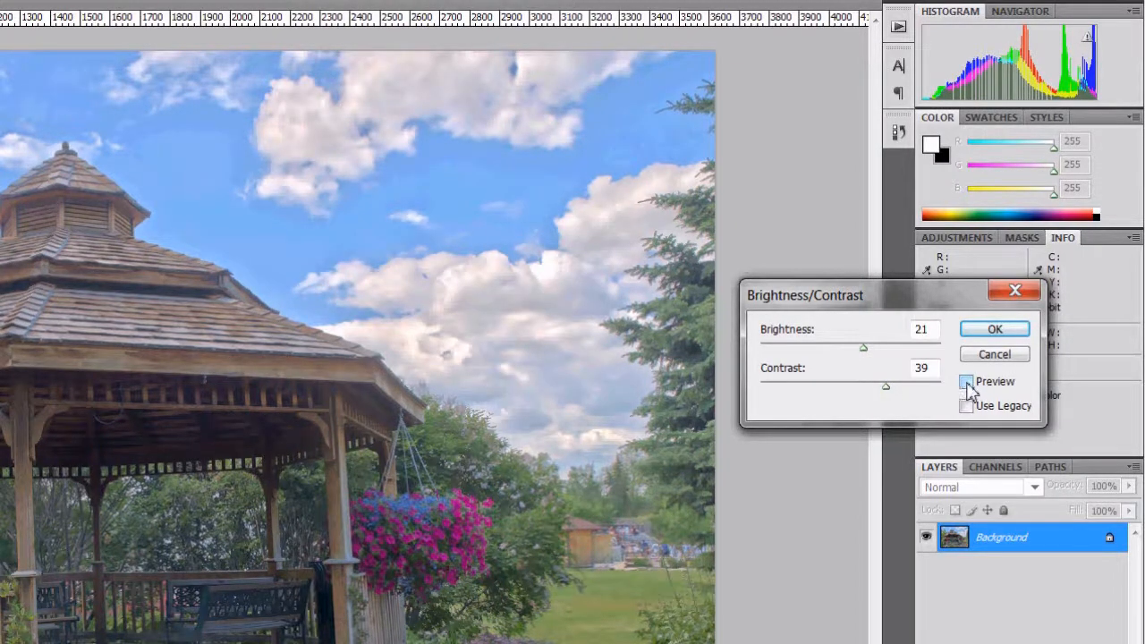
click(966, 381)
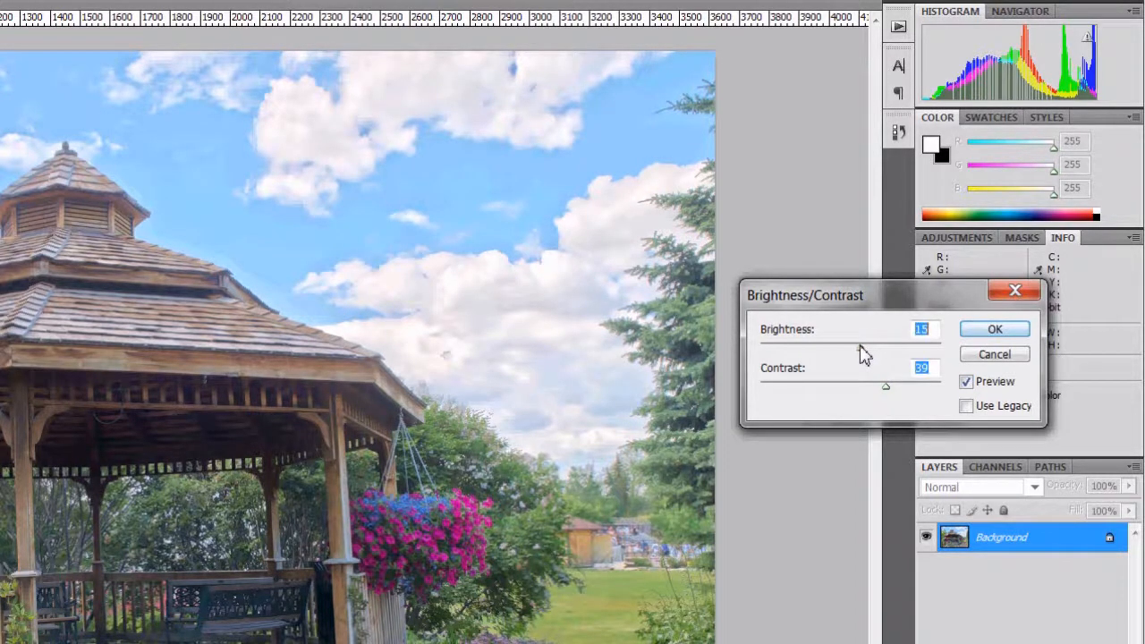
click(995, 329)
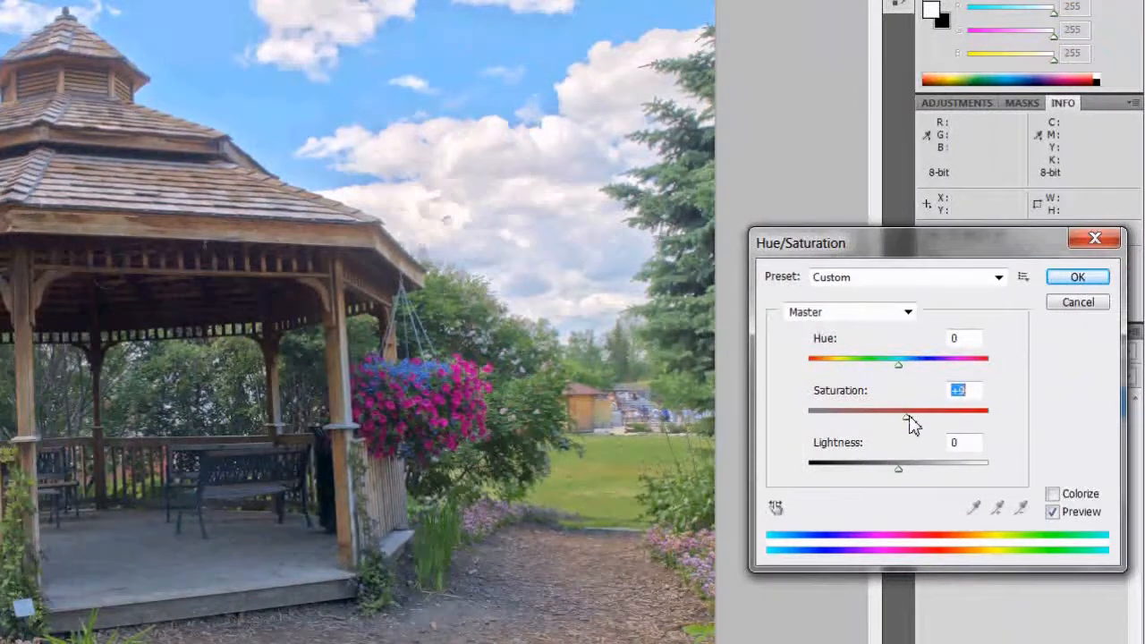
- Raise Saturation to about +16 in Hue/Saturation and apply it to the gazebo photo
drag(898, 415, 912, 415)
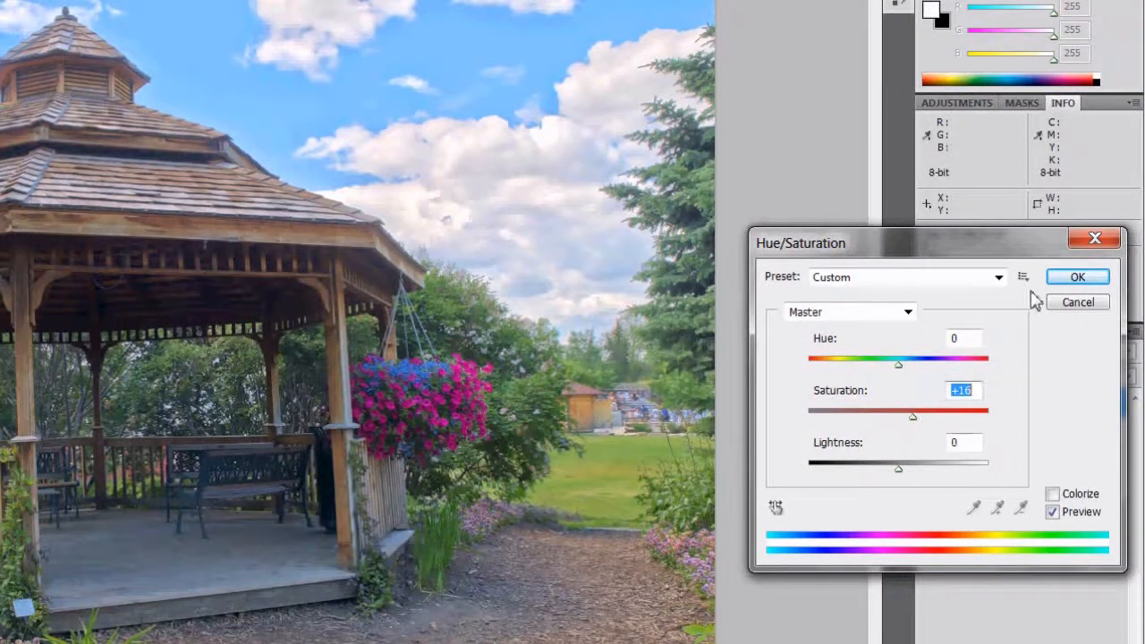
click(1077, 276)
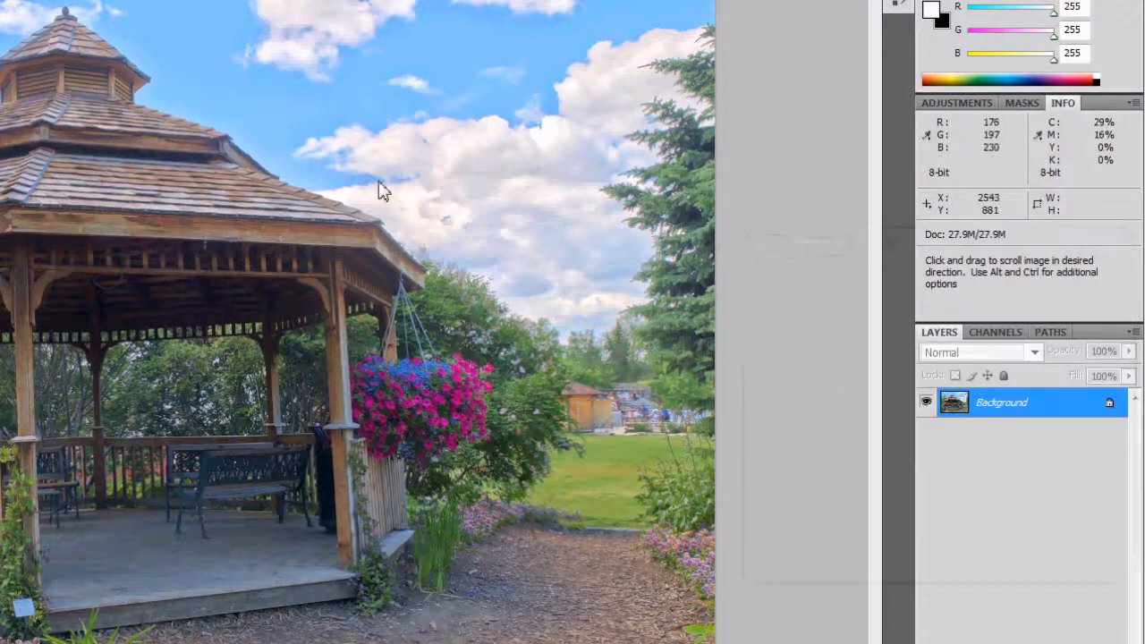